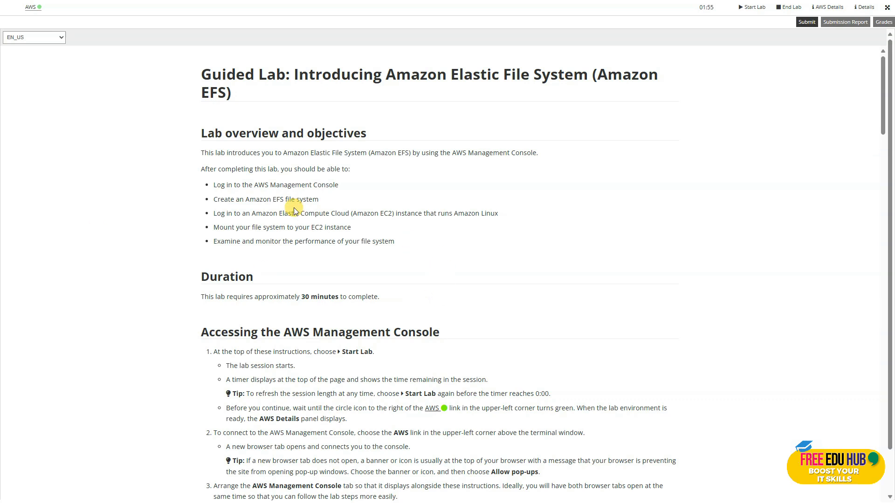
Reach EC2 from the console search after reading through the lab instructions.
scroll("down", 3)
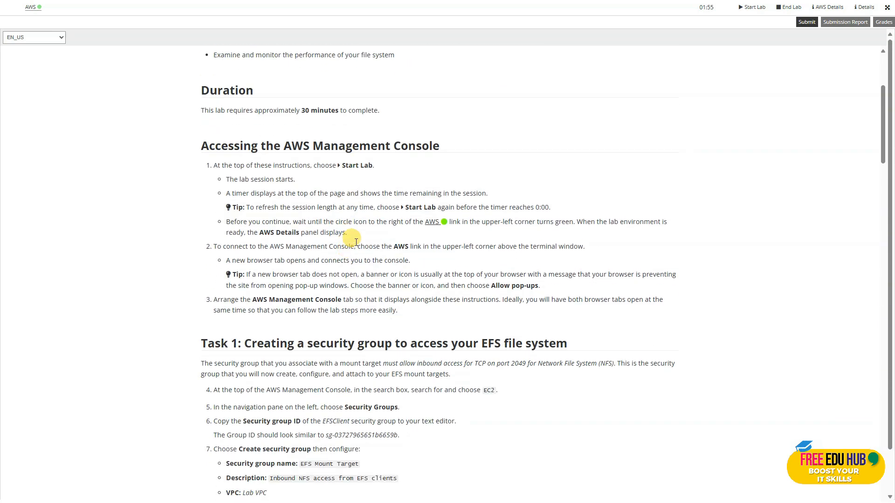
scroll("down", 3)
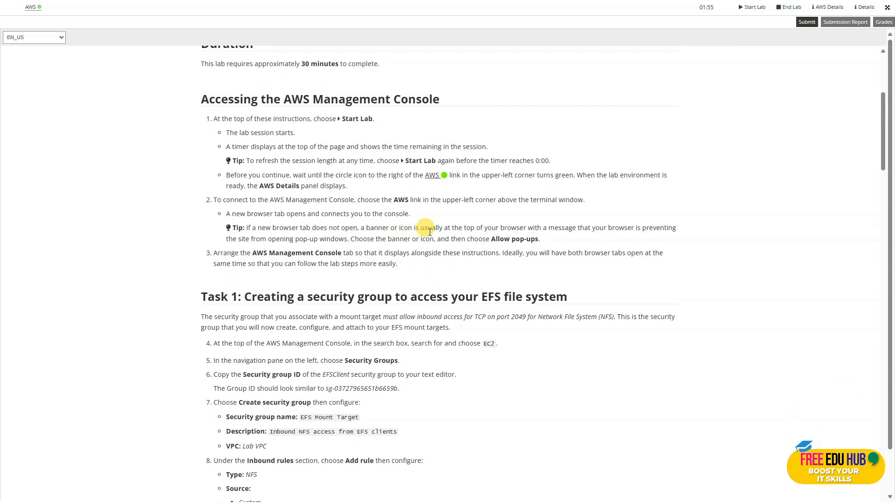
scroll("down", 3)
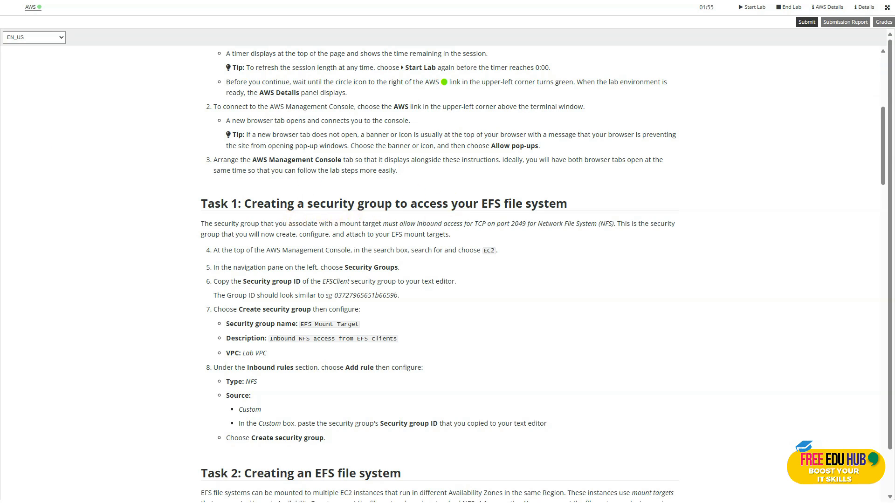
scroll("down", 3)
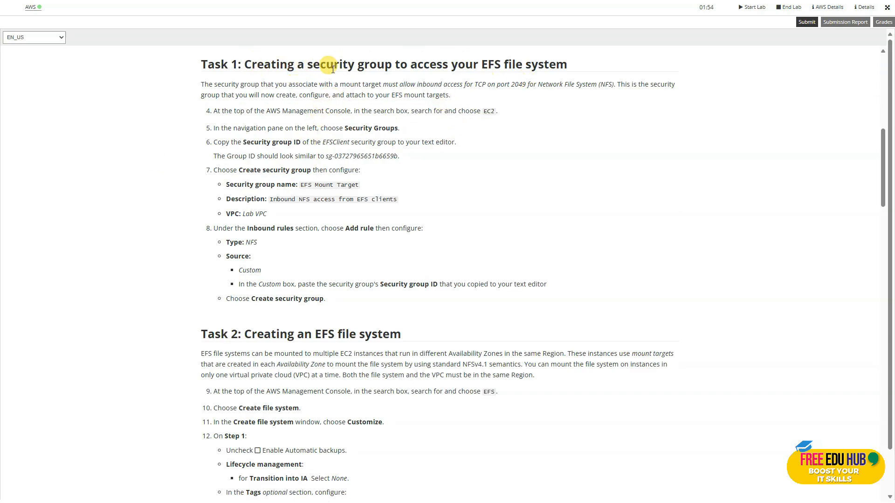
mouse_move(496, 78)
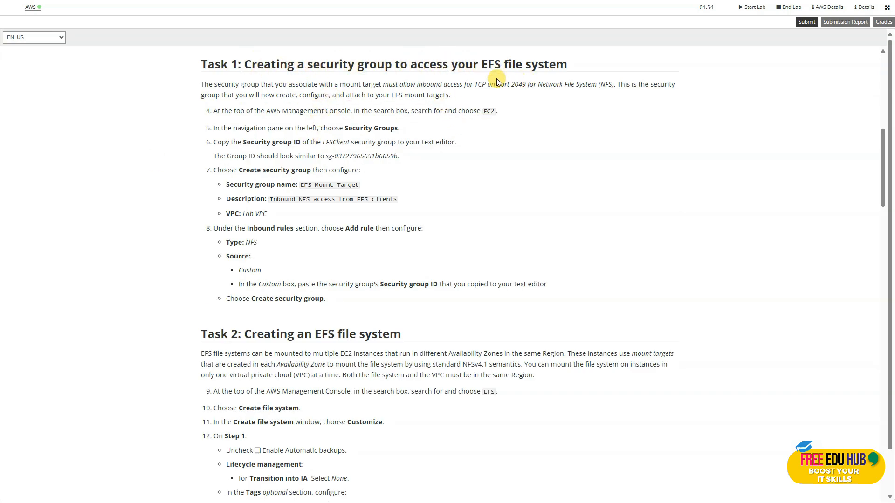
mouse_move(226, 124)
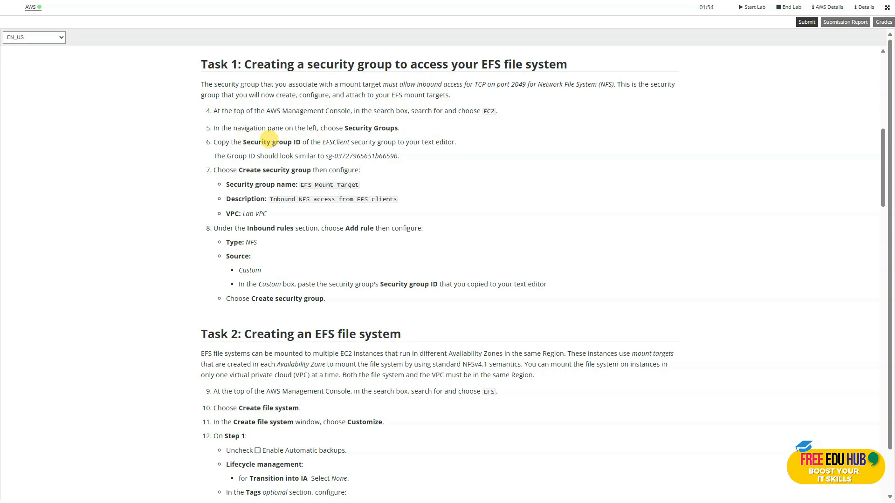
mouse_move(236, 154)
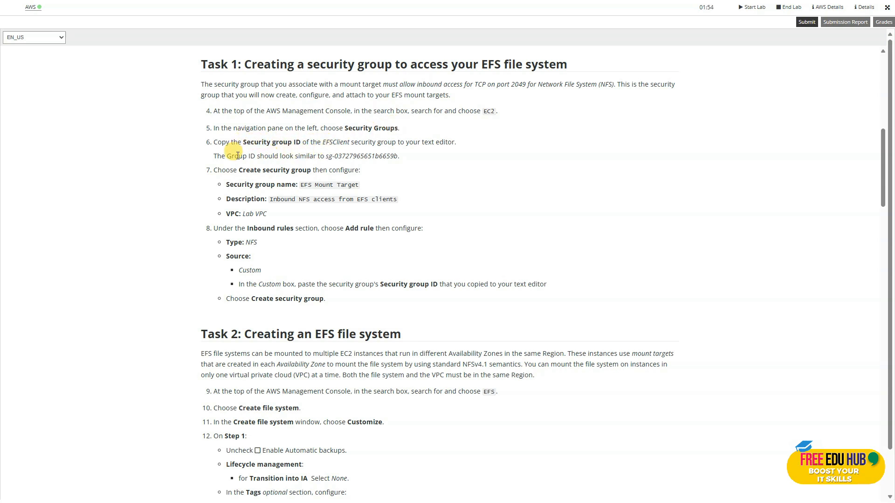
mouse_move(307, 164)
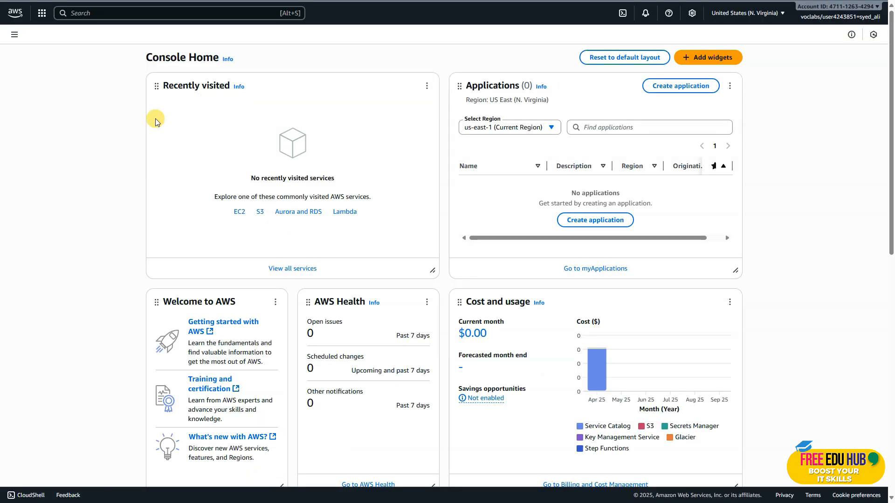
type("EC2")
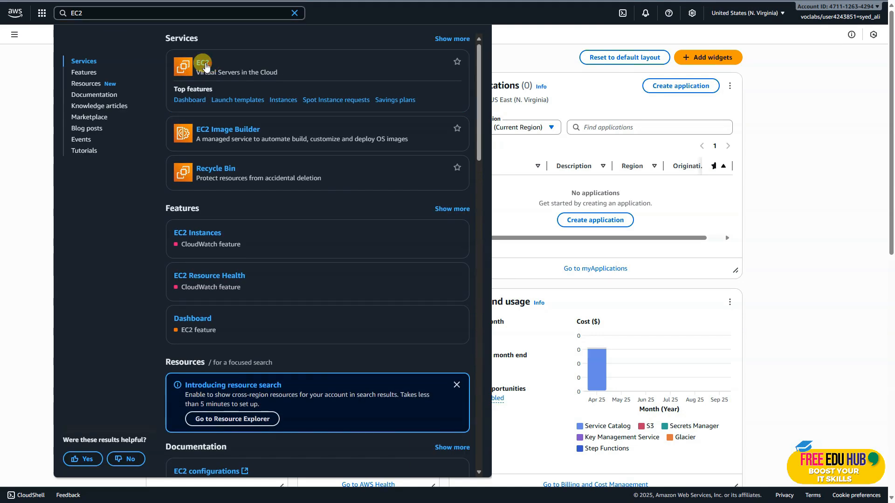
left_click(203, 66)
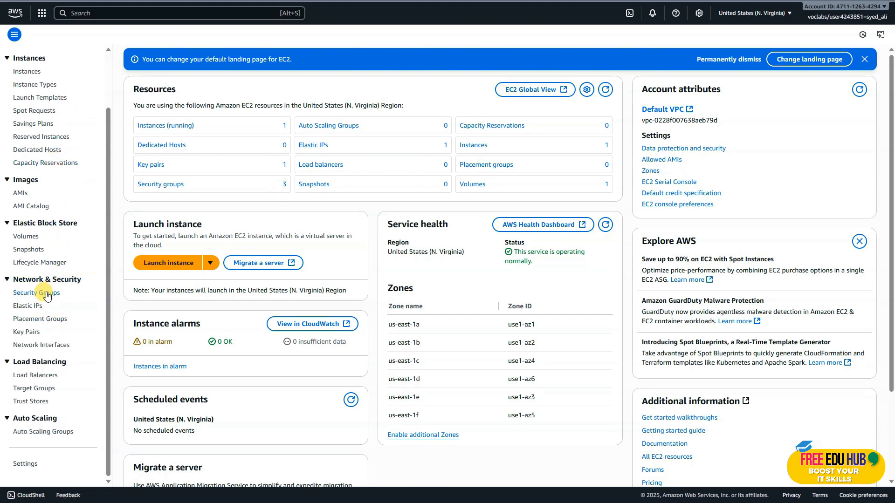
Bring up the EFSClient security group's details and copy its security group ID.
left_click(36, 291)
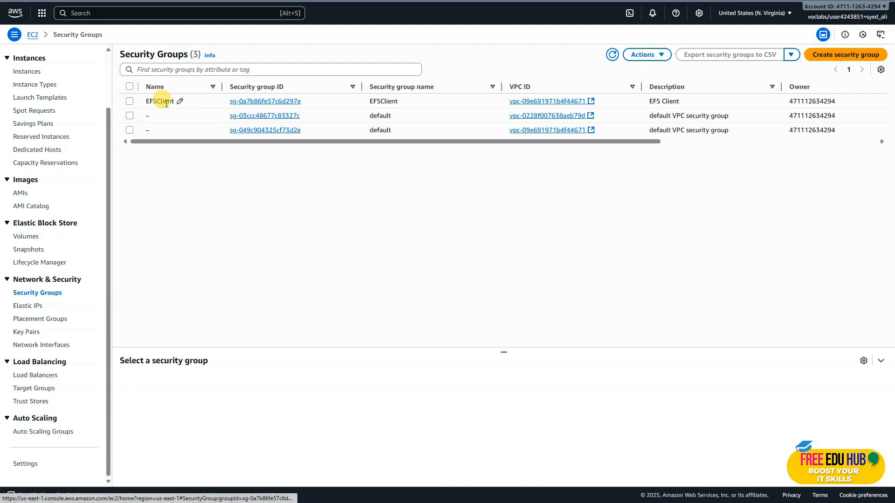
left_click(264, 101)
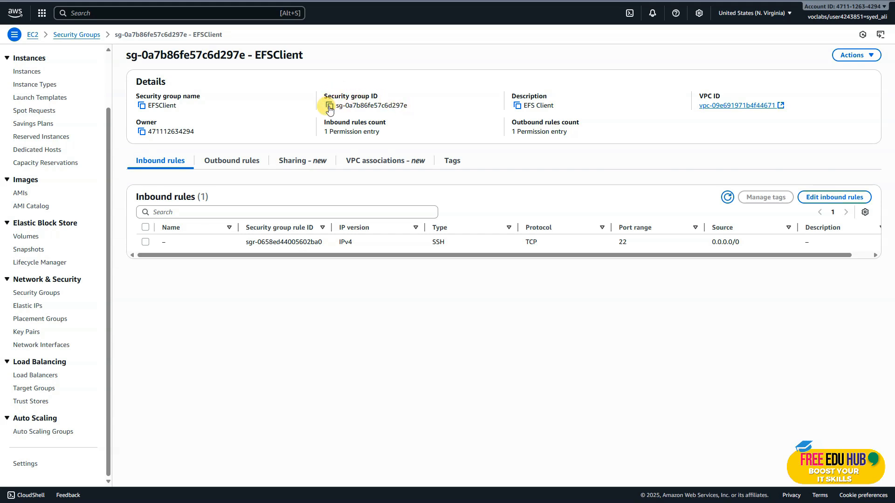
left_click(329, 105)
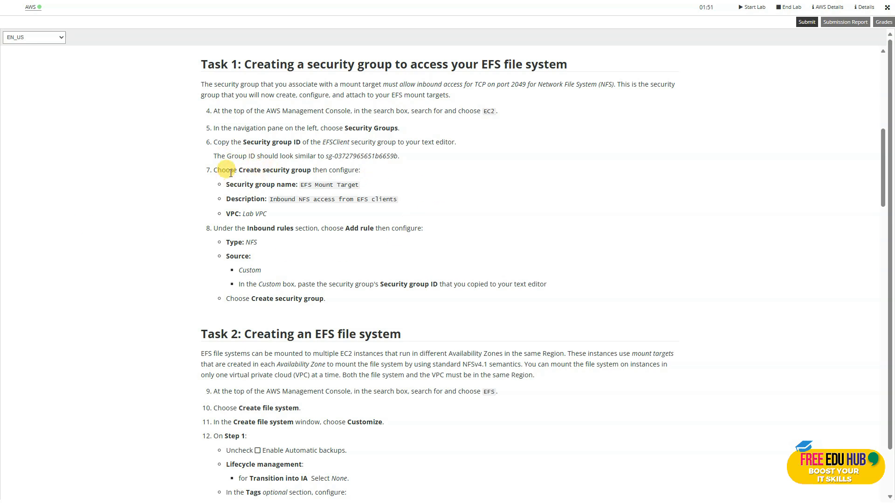
mouse_move(342, 174)
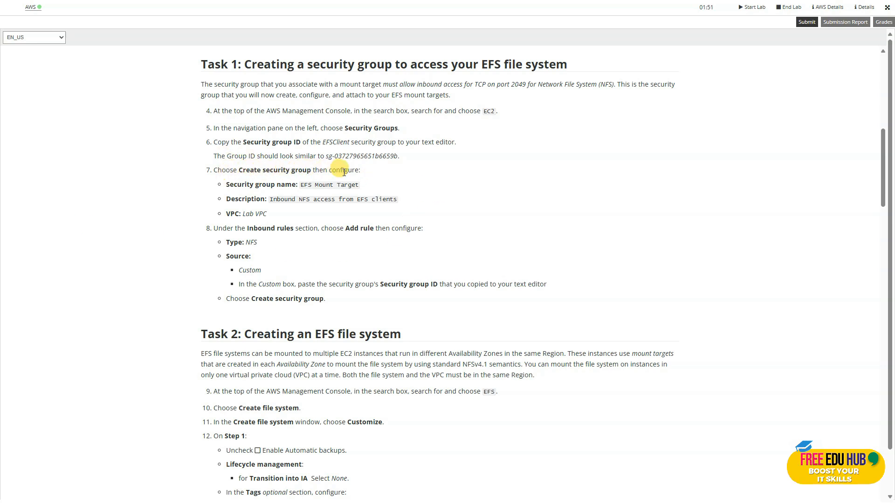
mouse_move(287, 185)
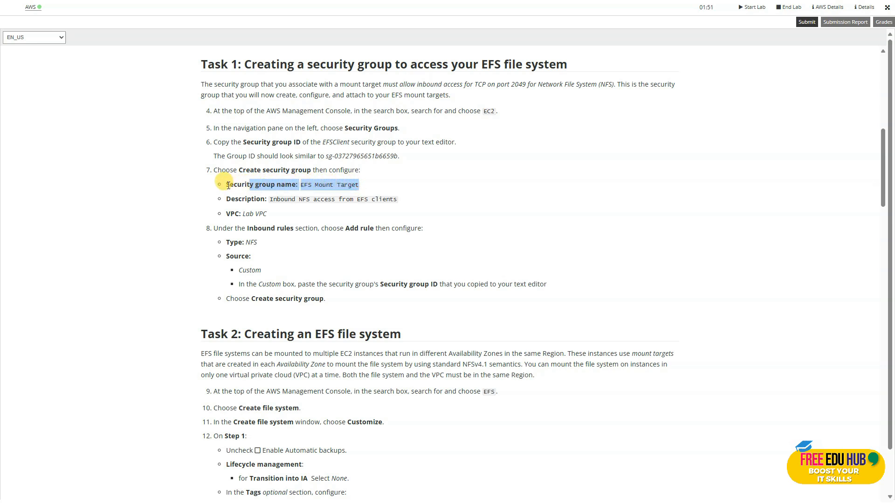
Note 'Security group name: EFS Mount Target' with the description and VPC lines under the copied ID.
left_click_drag(227, 185, 268, 214)
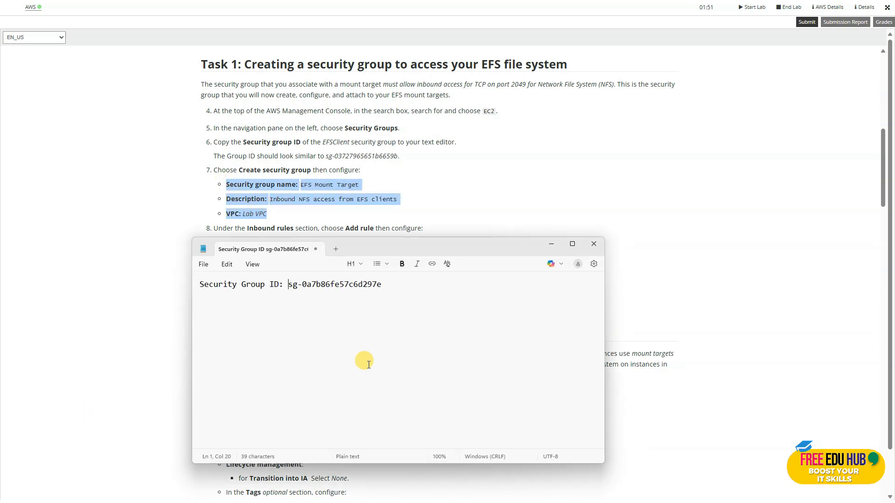
type("Security group name: EFS Mount Target")
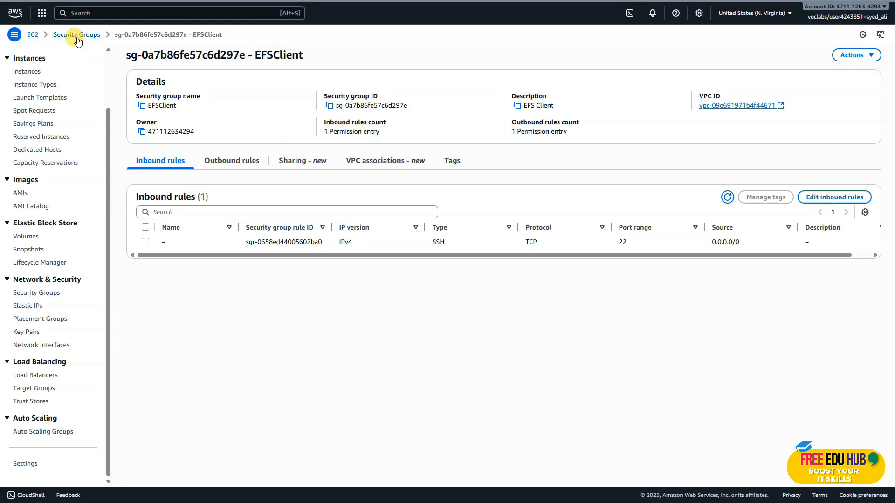
Start a new security group EFS Mount Target described 'Inbound NFS access from EFS clients'.
left_click(76, 35)
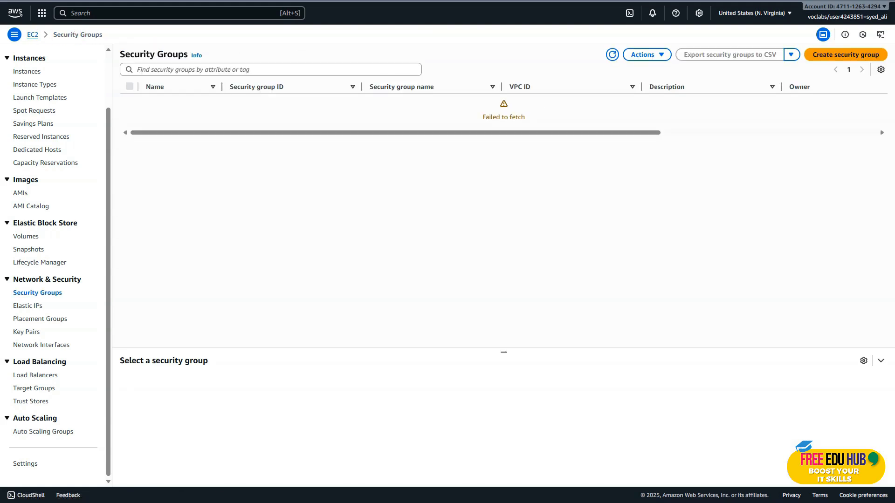
mouse_move(815, 97)
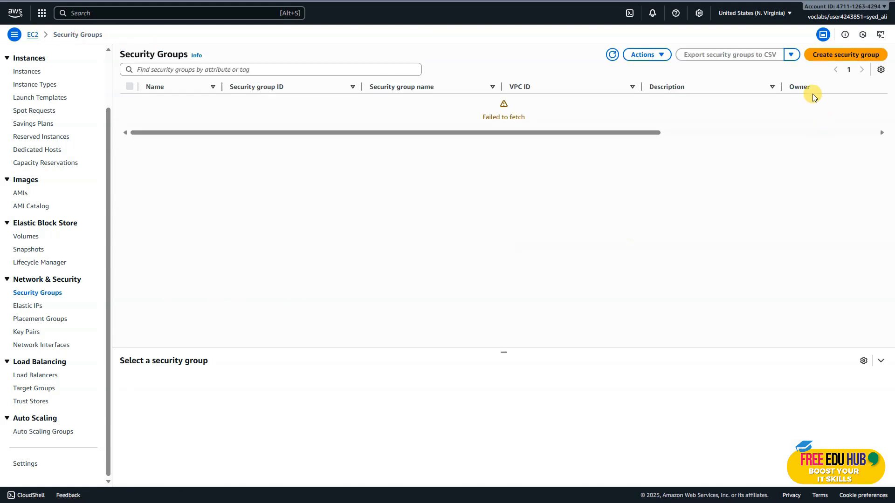
left_click(846, 54)
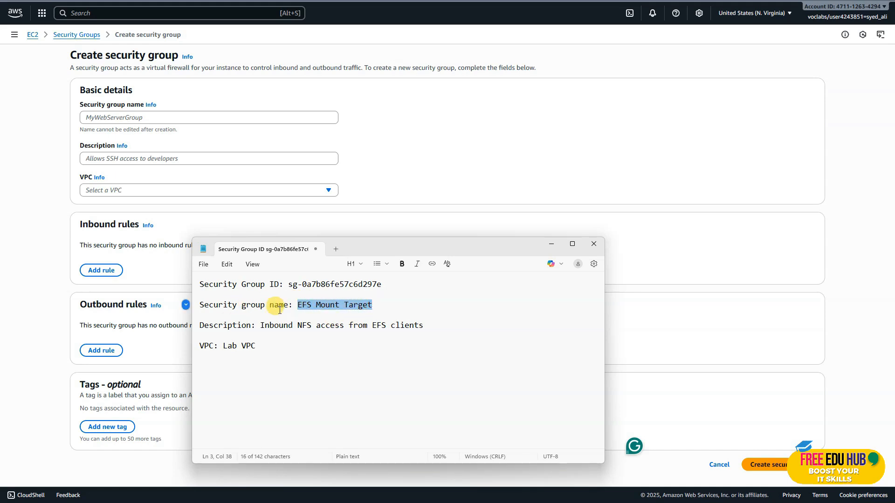
mouse_move(114, 108)
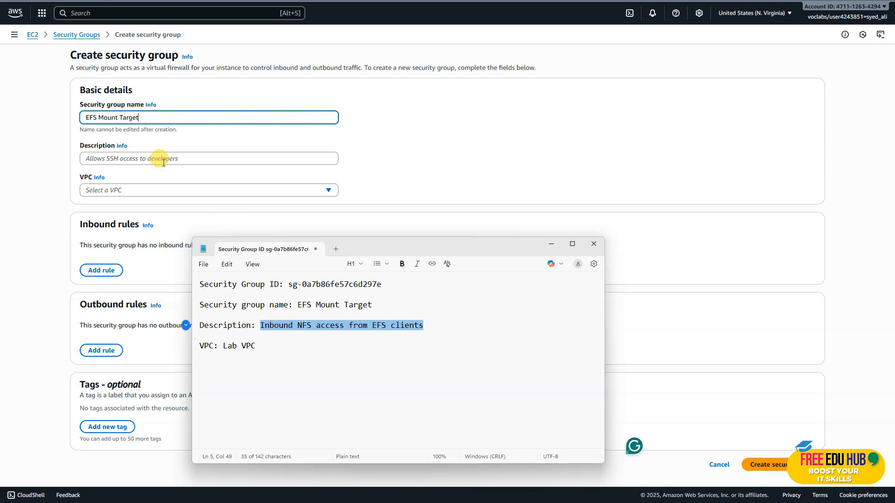
type("Inbound NFS access from EFS clients")
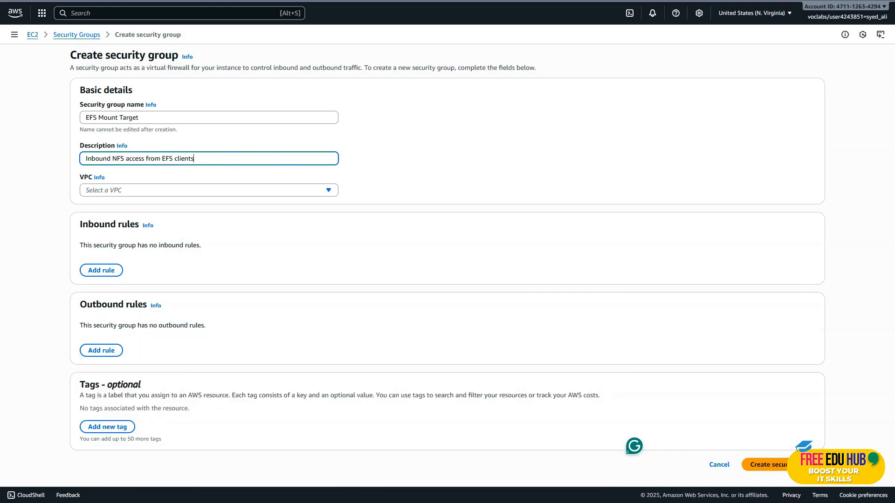
left_click(208, 190)
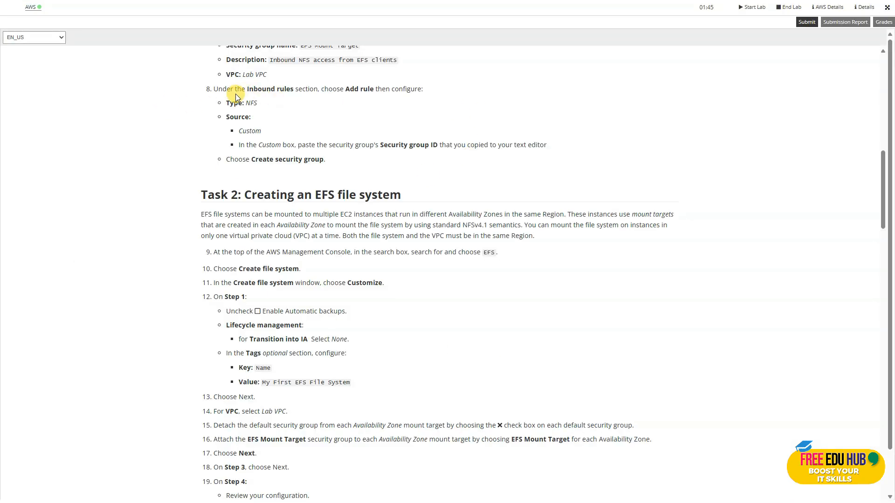
mouse_move(354, 100)
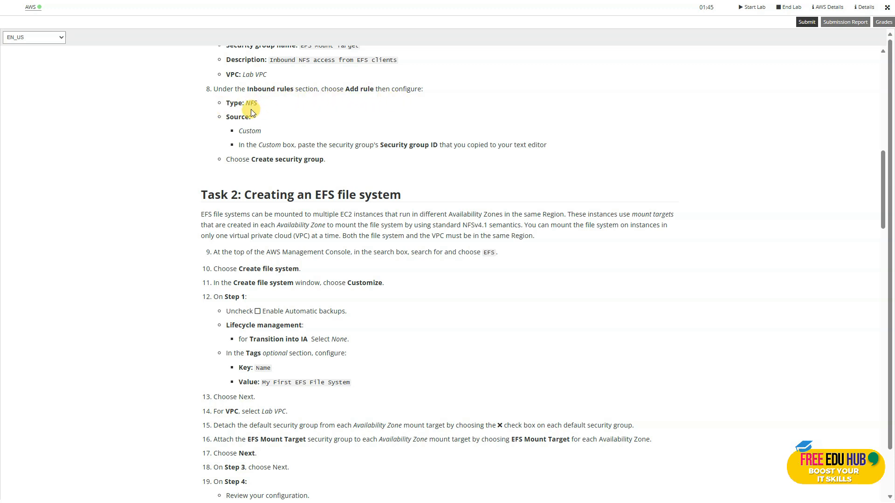
mouse_move(251, 131)
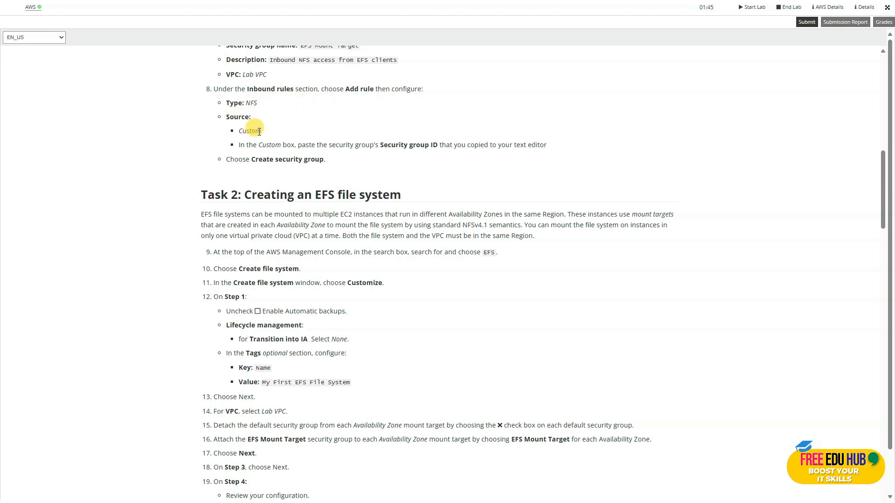
mouse_move(354, 157)
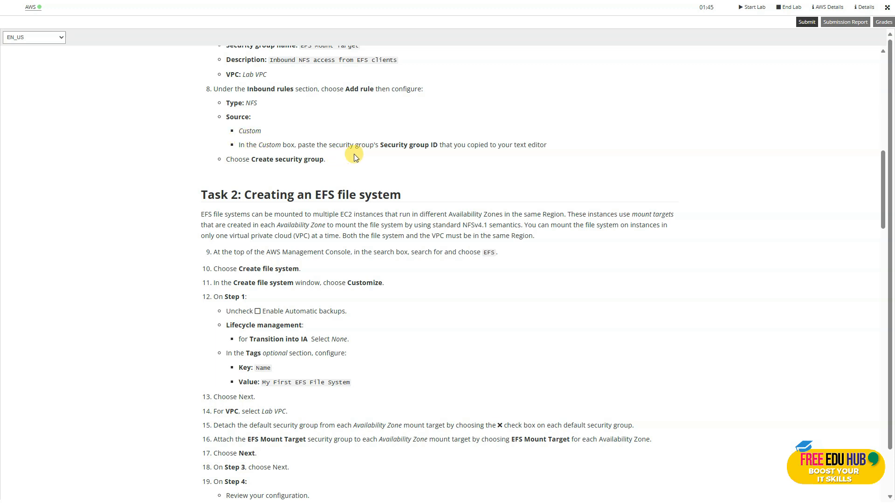
mouse_move(441, 153)
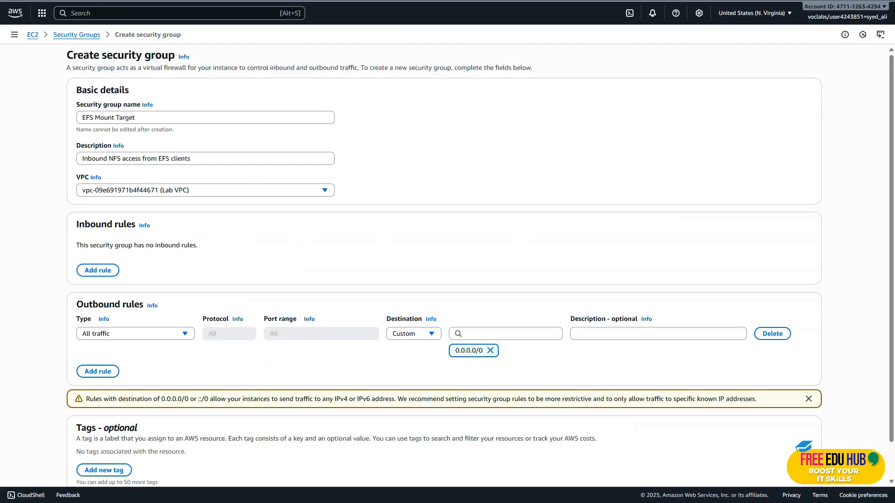
Add an inbound rule of type NFS to the new security group.
left_click(97, 270)
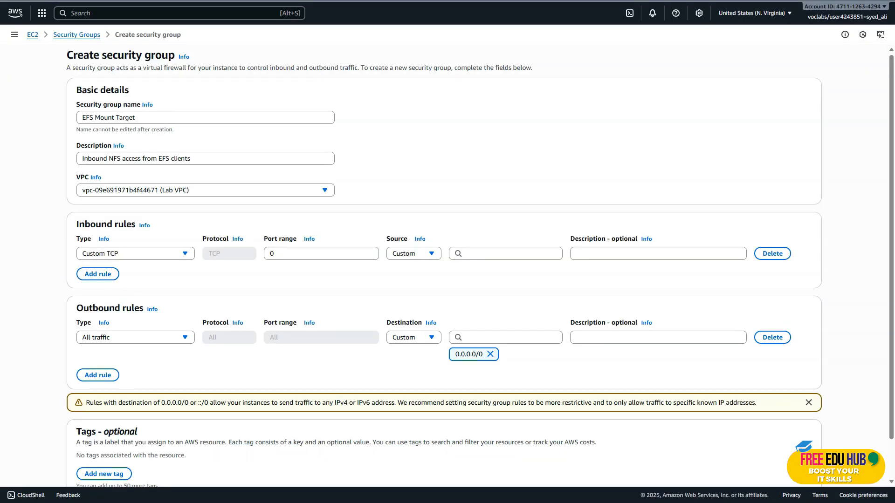
left_click(134, 253)
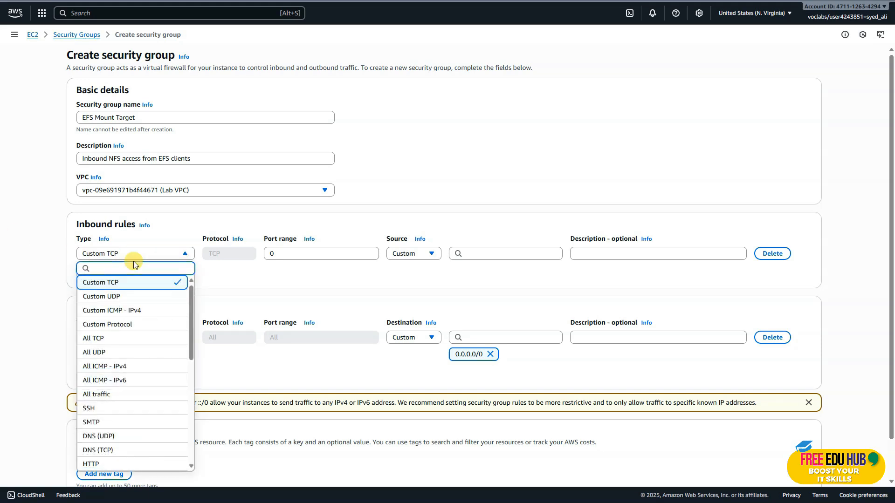
type("N")
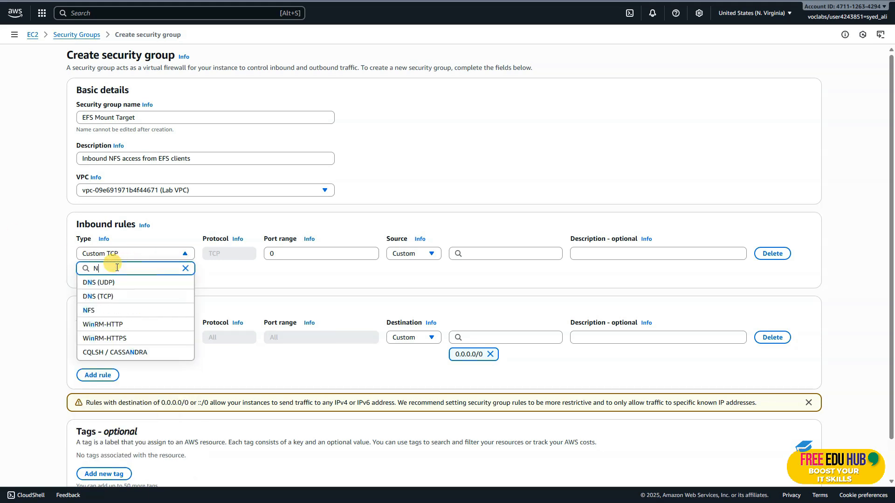
type("F")
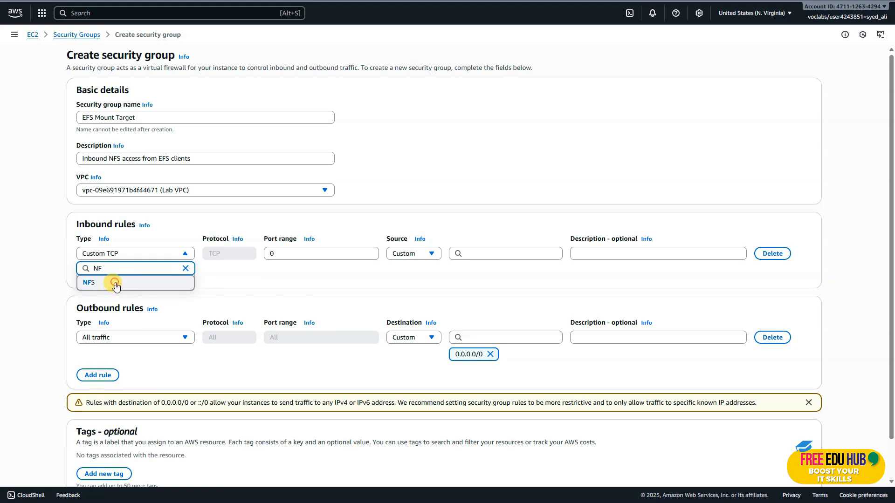
left_click(88, 281)
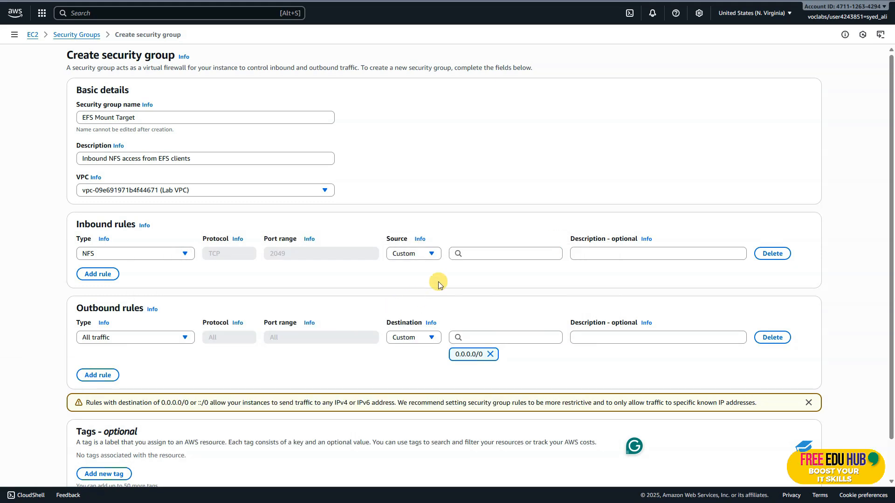
Source the NFS rule from sg-0a7b86fe57c6d297e and create the security group.
type("sg-0a7b86fe57c6d297e")
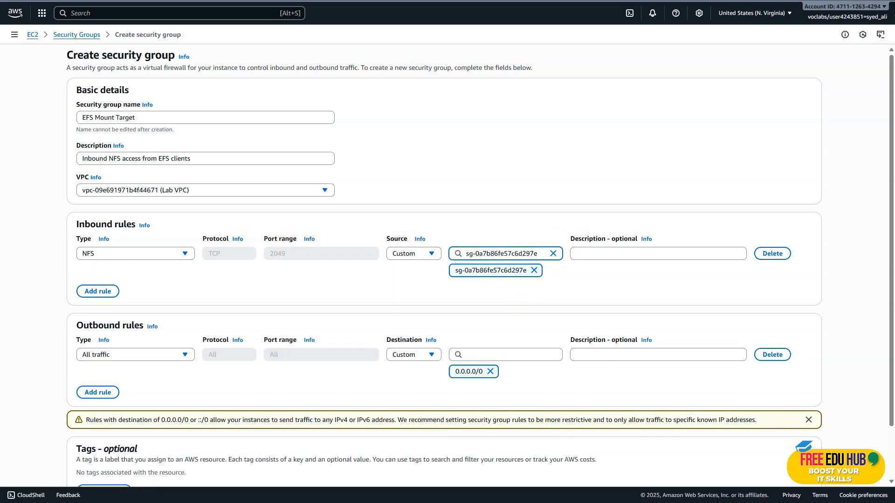
scroll("down", 3)
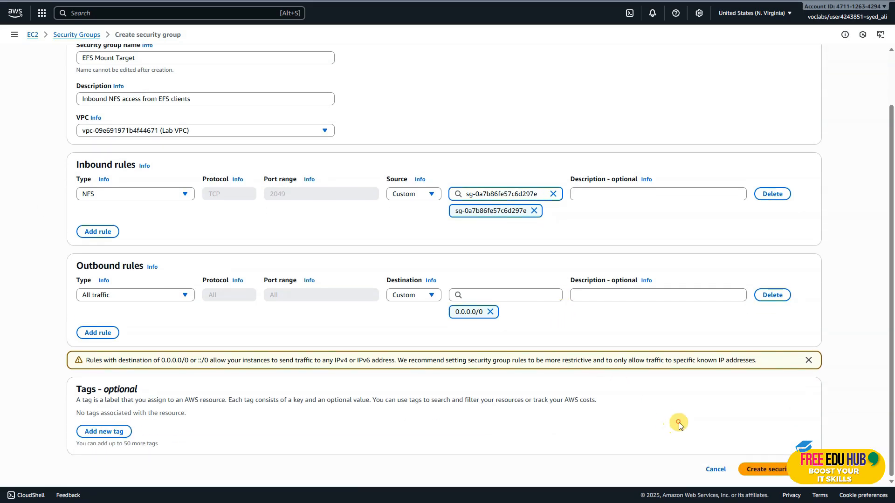
left_click(766, 469)
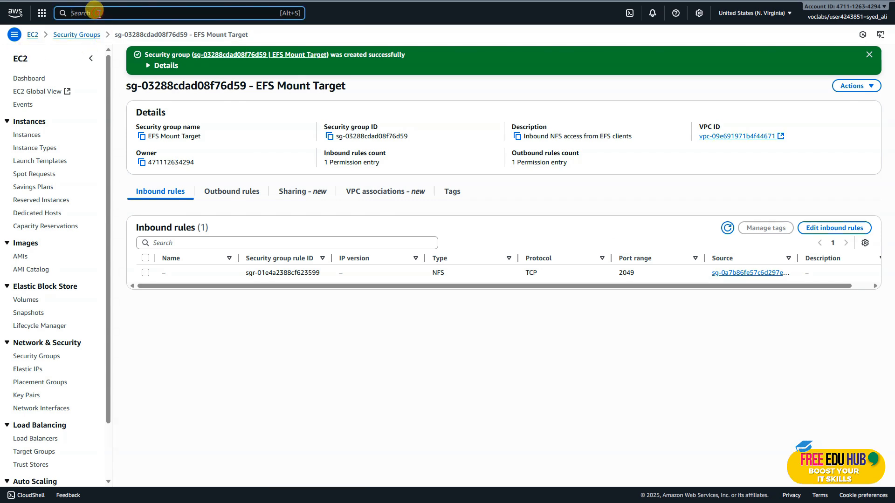
Reach Amazon EFS and start a new file system with customized settings.
type("EFS")
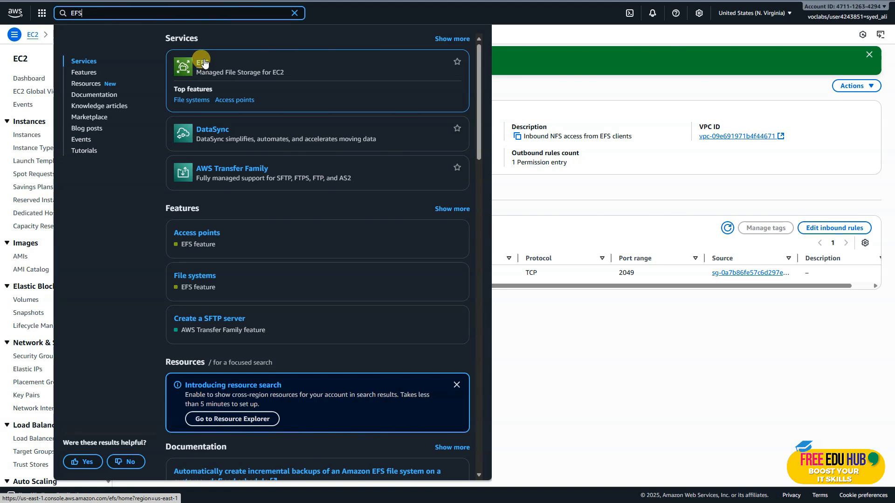
left_click(204, 65)
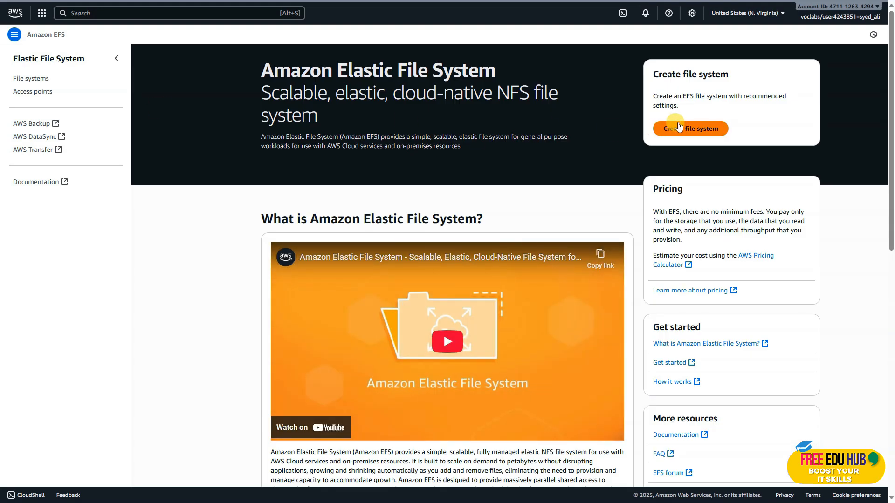
left_click(690, 128)
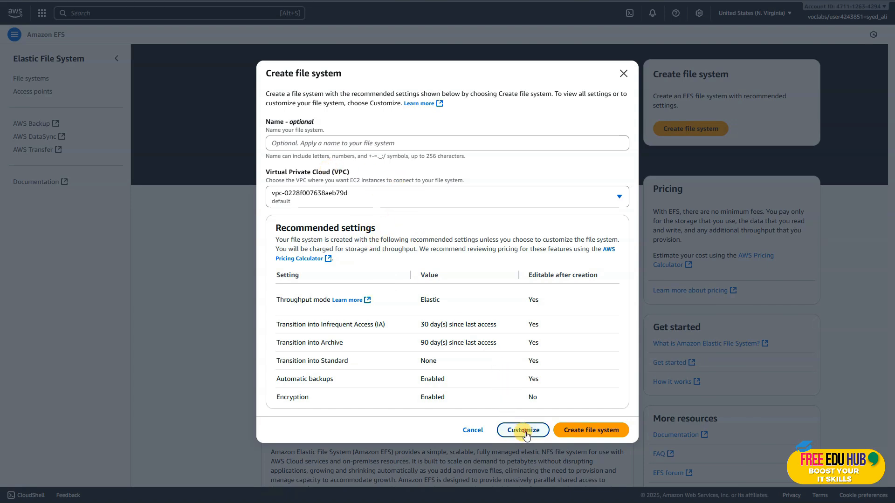
left_click(522, 429)
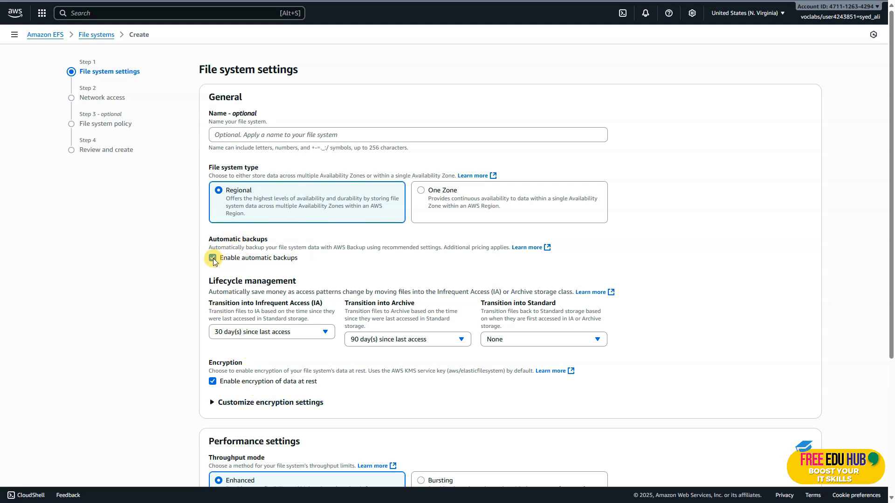
Disable automatic backups and set transition into IA to None.
left_click(212, 257)
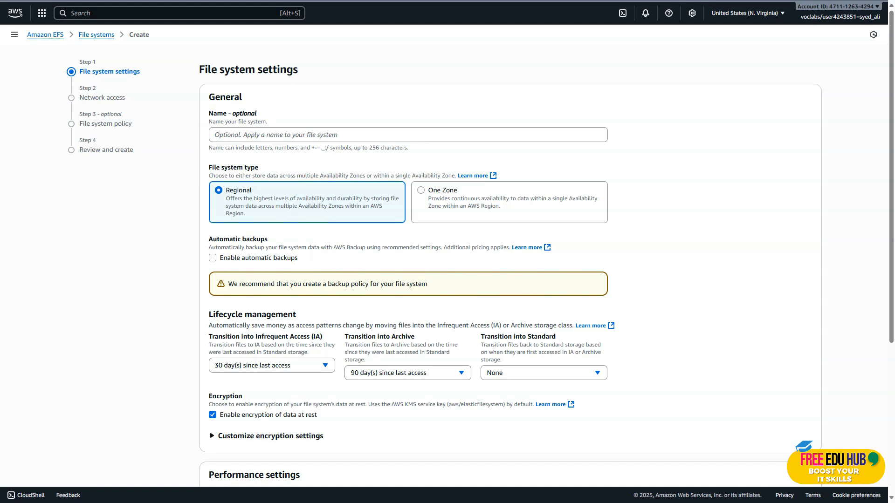
left_click(271, 366)
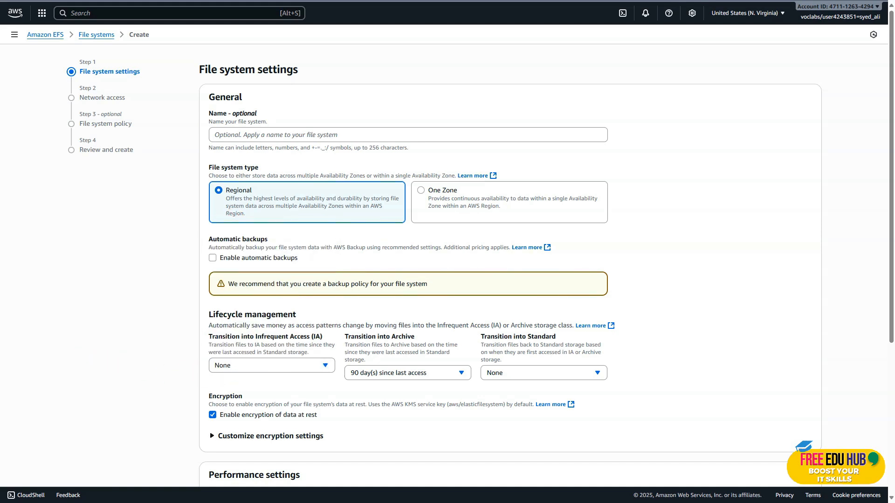
scroll("down", 3)
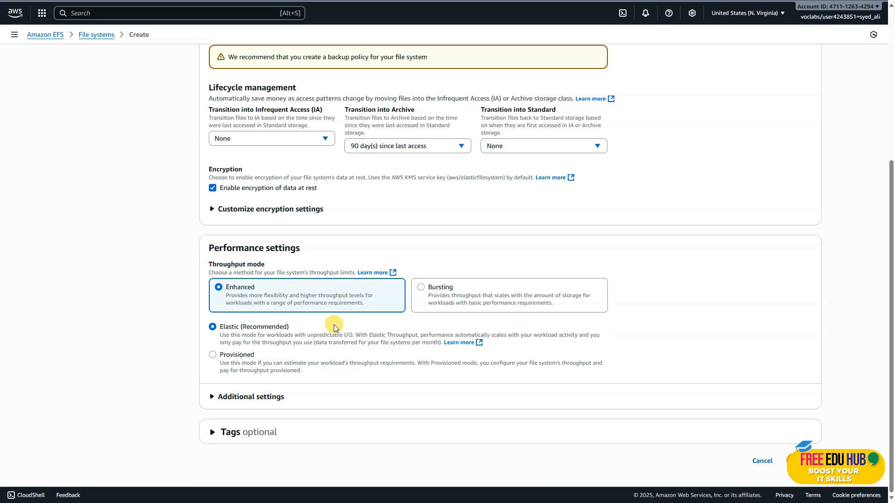
left_click(214, 431)
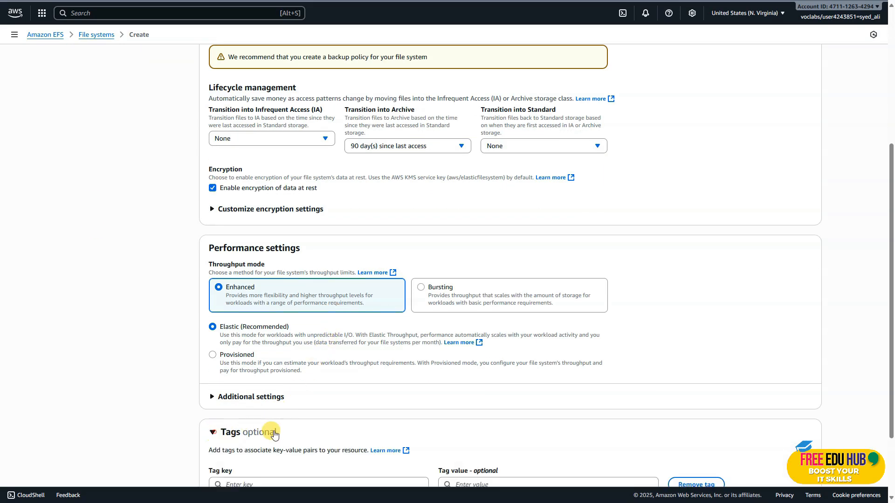
Tag the file system with key Name and value My First EFS File System.
left_click(318, 393)
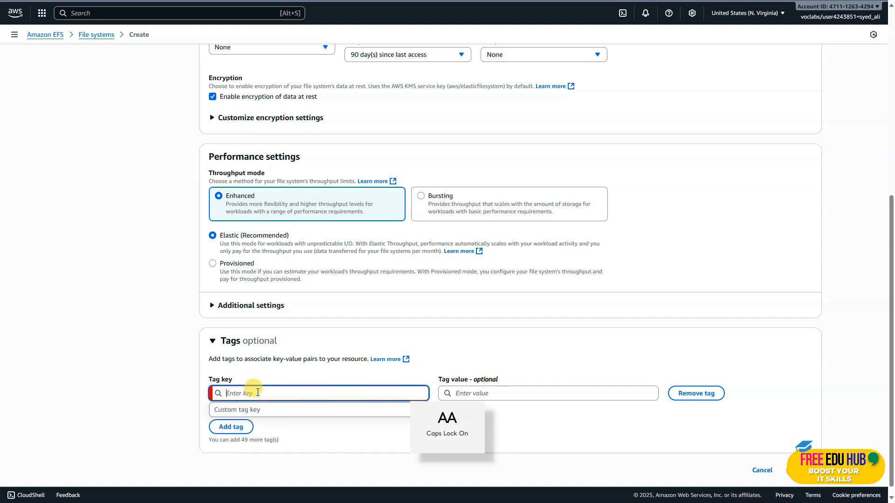
type("Name")
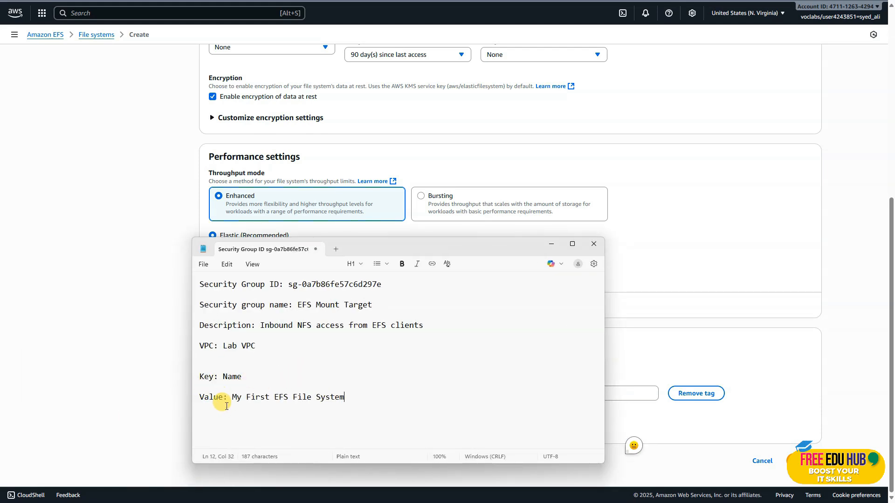
left_click_drag(232, 396, 344, 397)
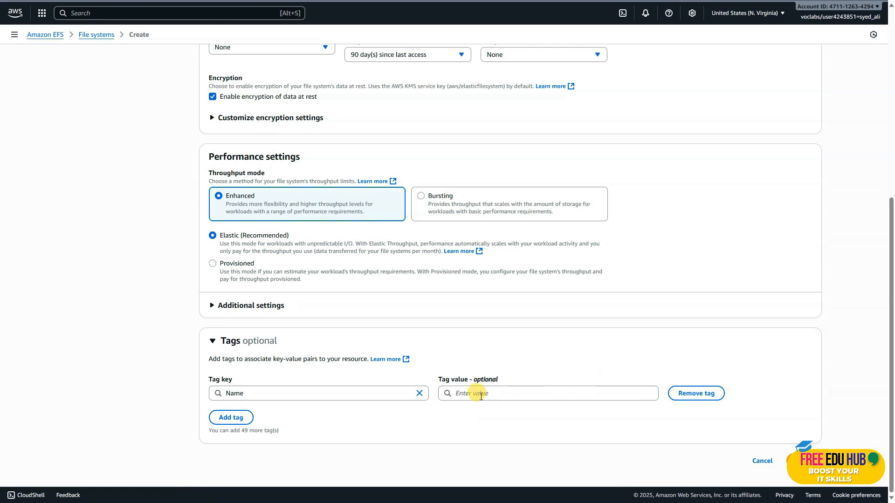
type("My First EFS File System")
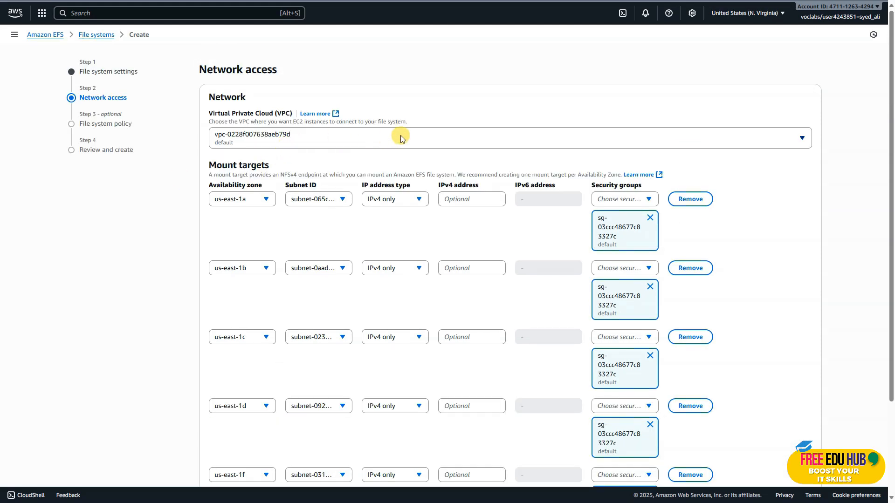
Place the file system in Lab VPC.
left_click(509, 138)
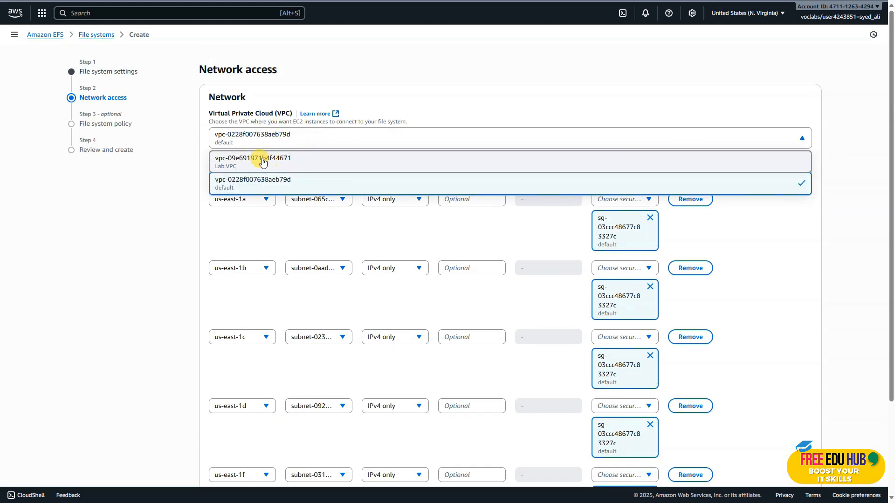
left_click(253, 161)
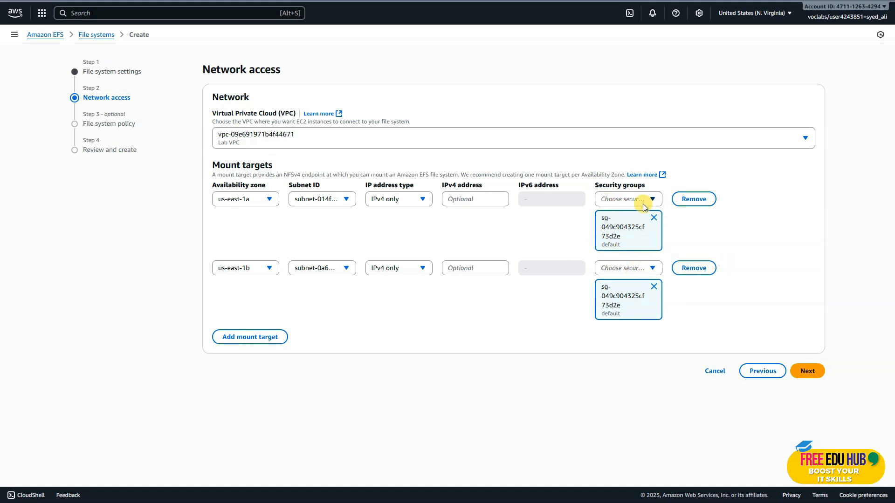
Attach EFS Mount Target to the us-east-1a and us-east-1b mount targets and continue to the policy step.
left_click(626, 198)
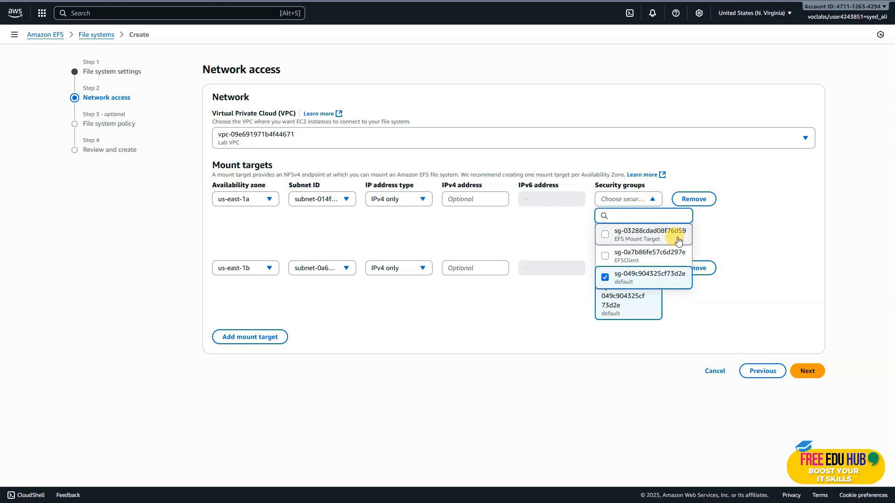
left_click(604, 235)
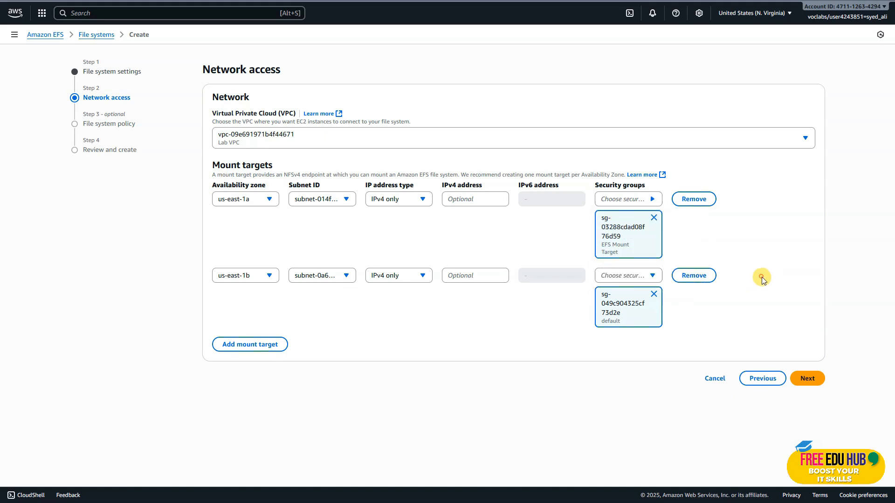
left_click(627, 276)
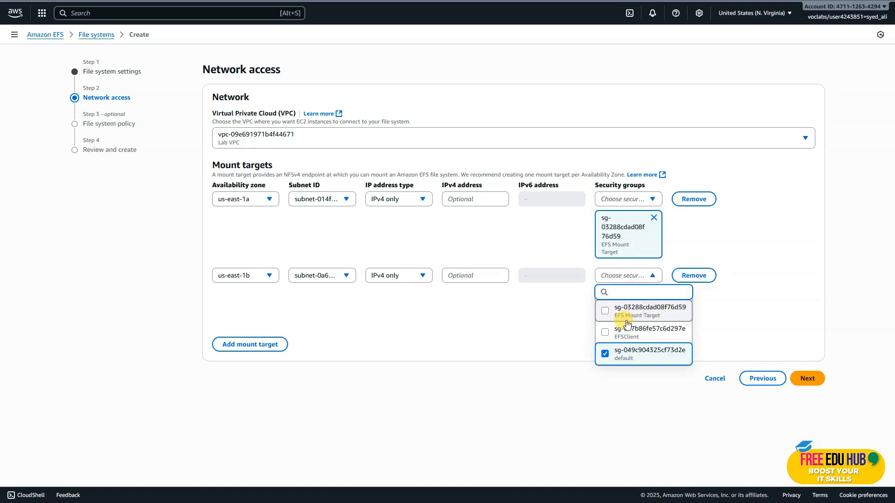
left_click(605, 310)
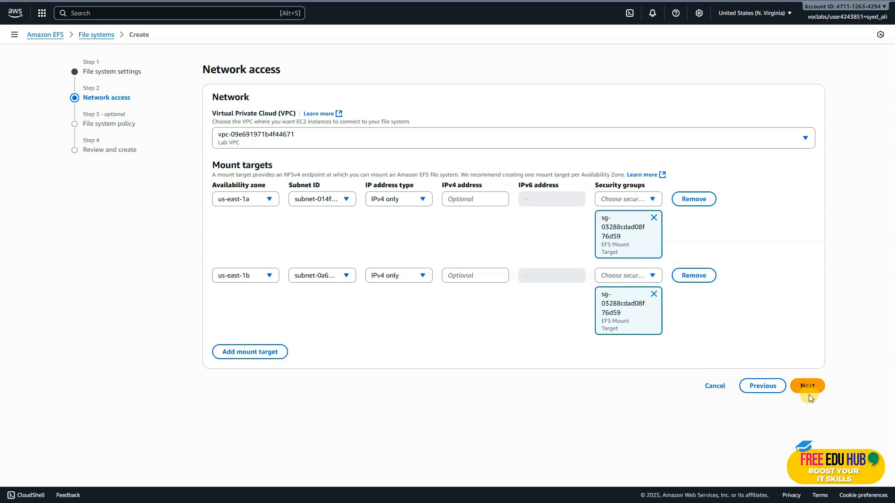
left_click(807, 386)
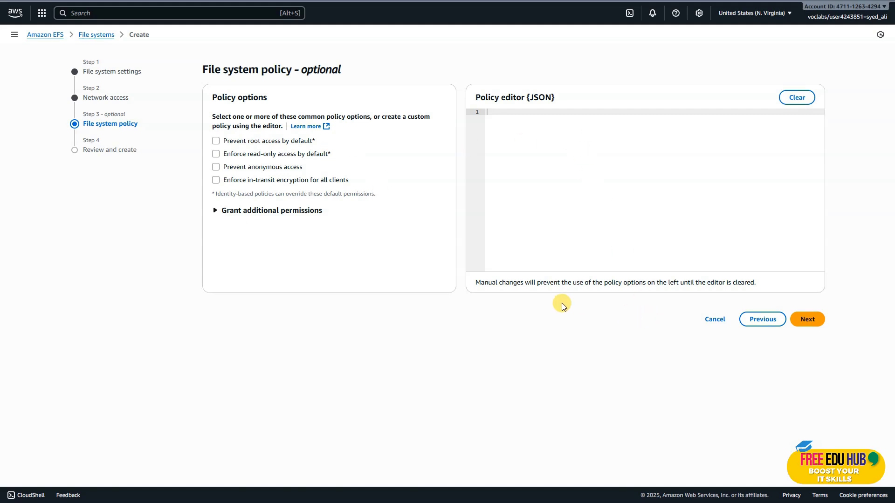
Leave the policy empty, review the settings and create the EFS file system.
left_click(807, 318)
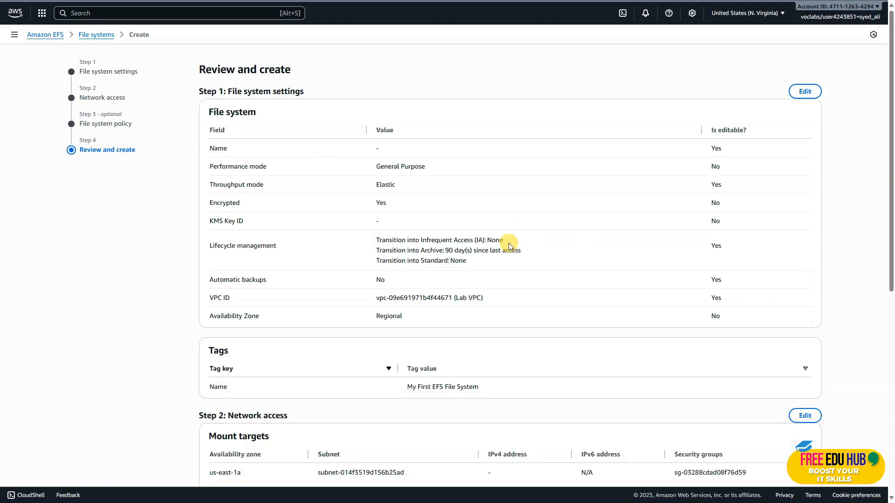
scroll("down", 3)
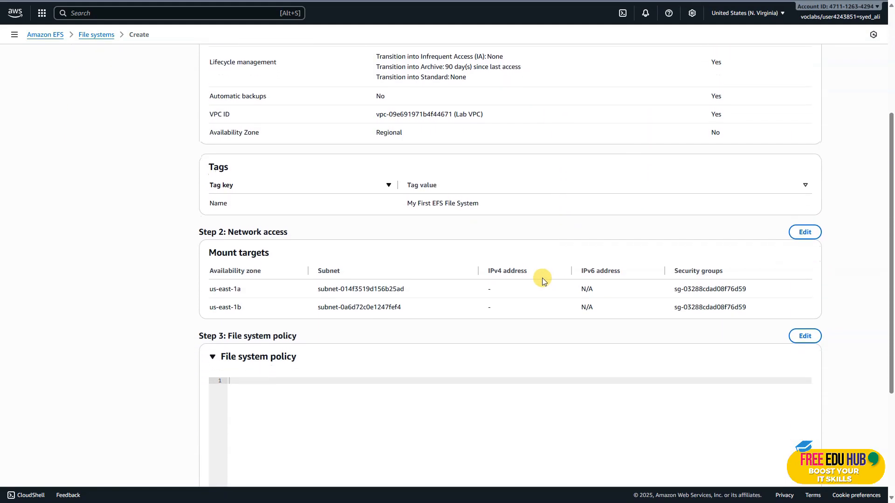
scroll("down", 3)
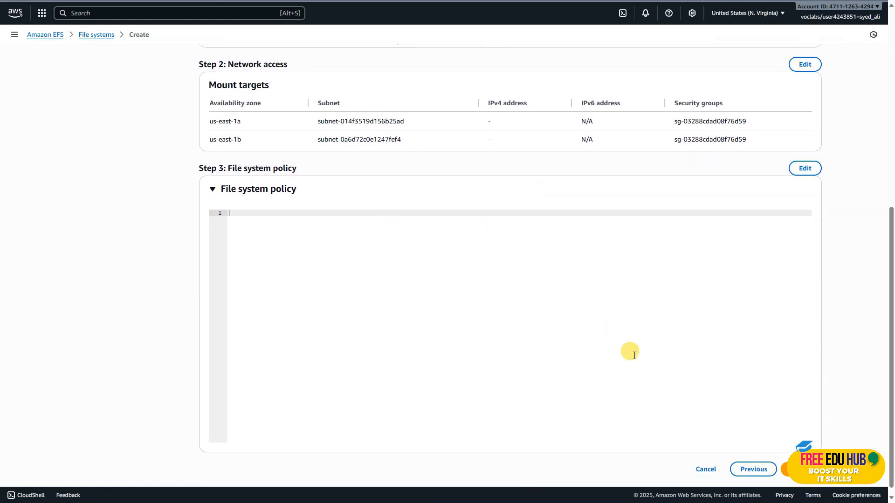
left_click(704, 469)
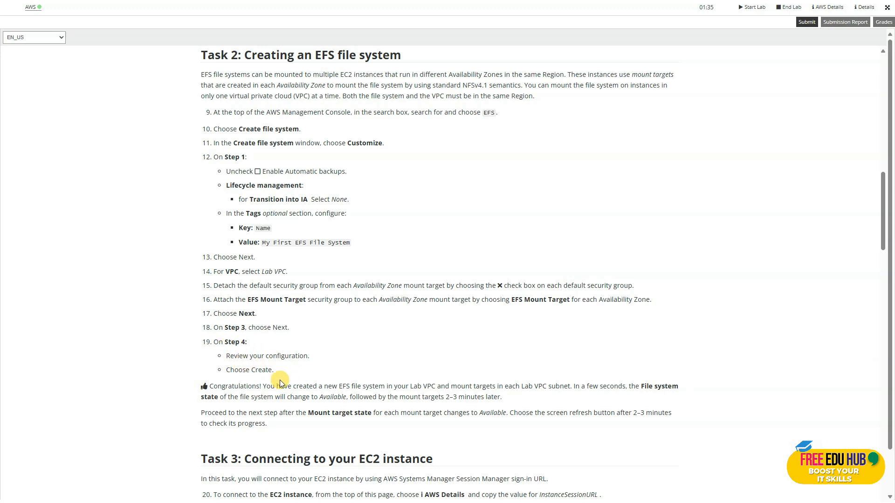
Scroll the lab instructions past Task 3 to Task 4's mount commands.
scroll("down", 3)
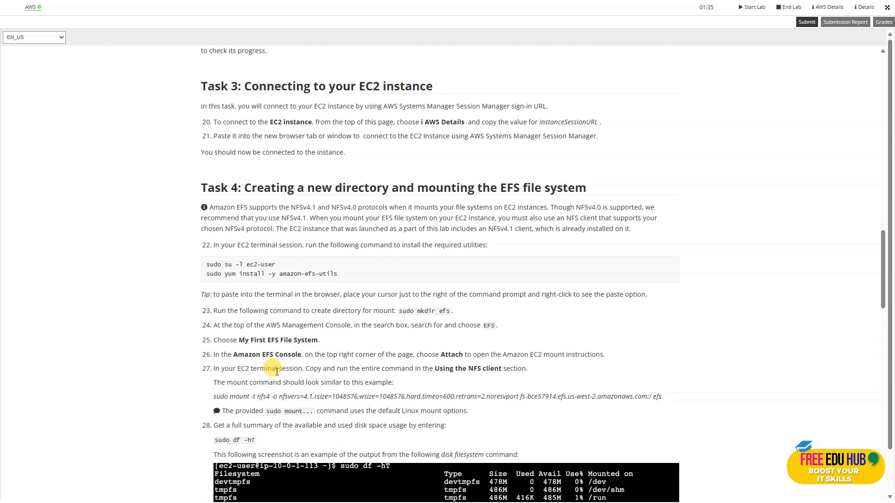
mouse_move(380, 102)
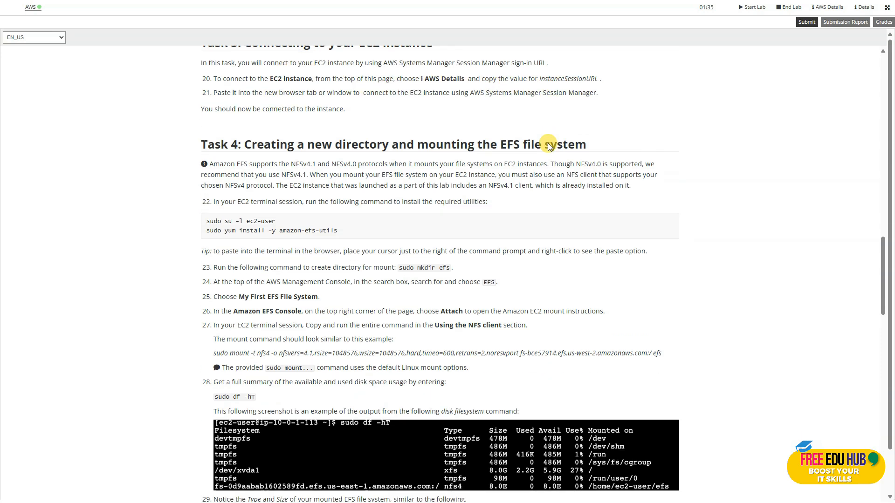
scroll("down", 3)
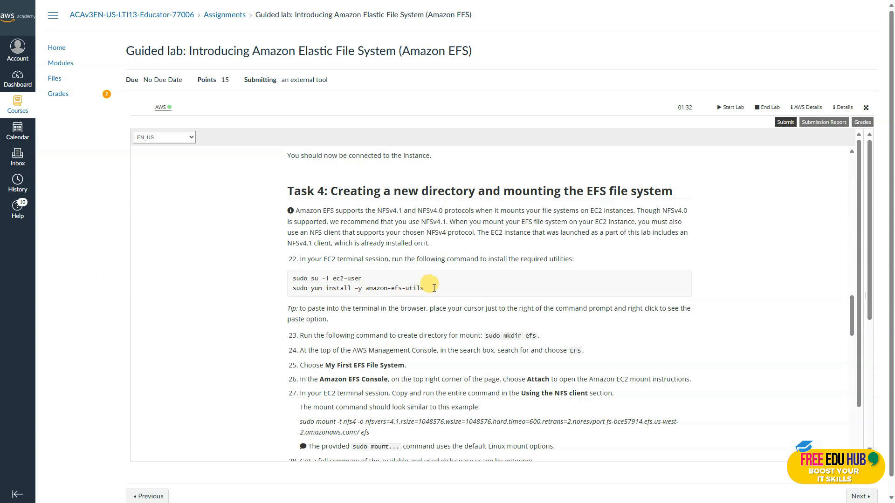
Copy the amazon-efs-utils install commands and the mkdir command for the mount directory.
right_click(323, 284)
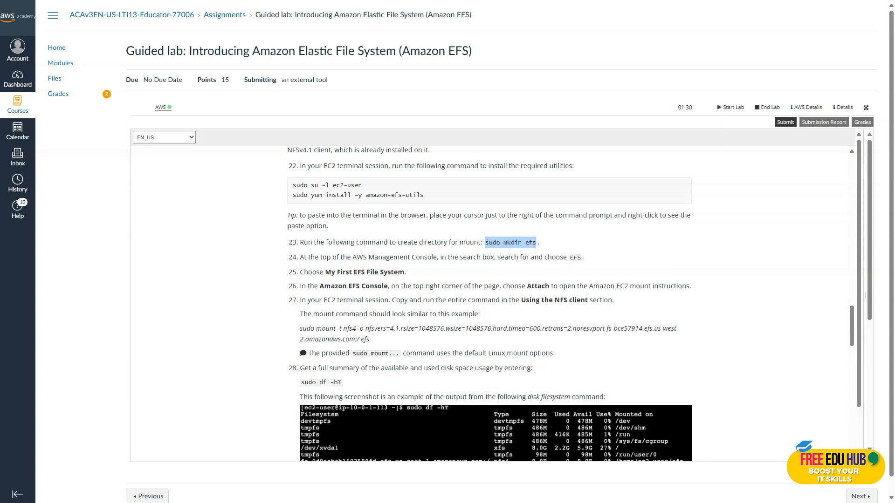
right_click(188, 225)
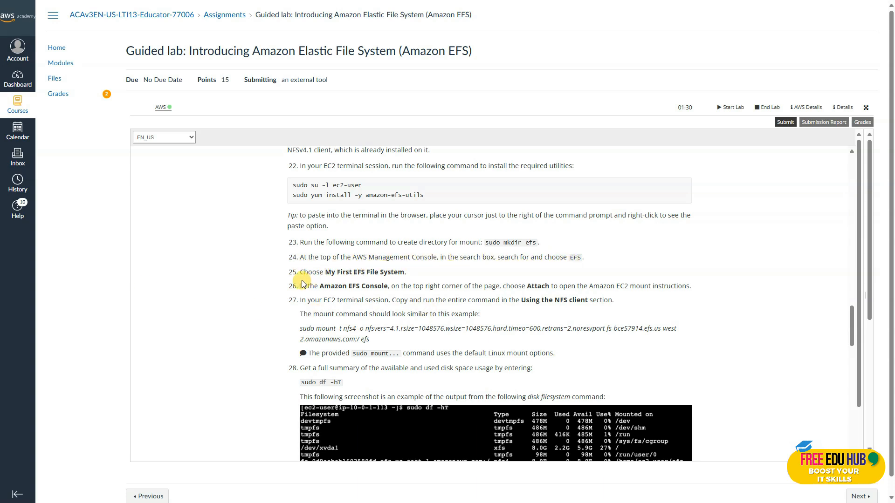
mouse_move(233, 265)
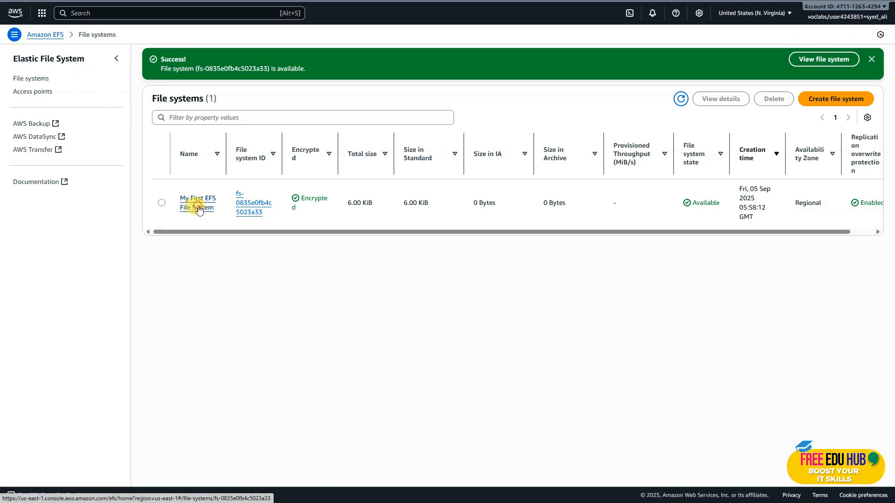
View My First EFS File System's Attach instructions and copy the NFS client mount command.
left_click(196, 202)
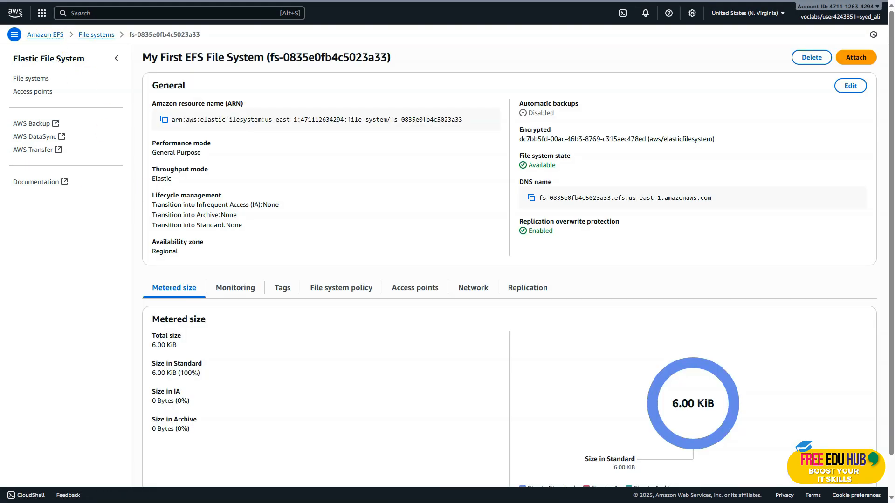
left_click(855, 57)
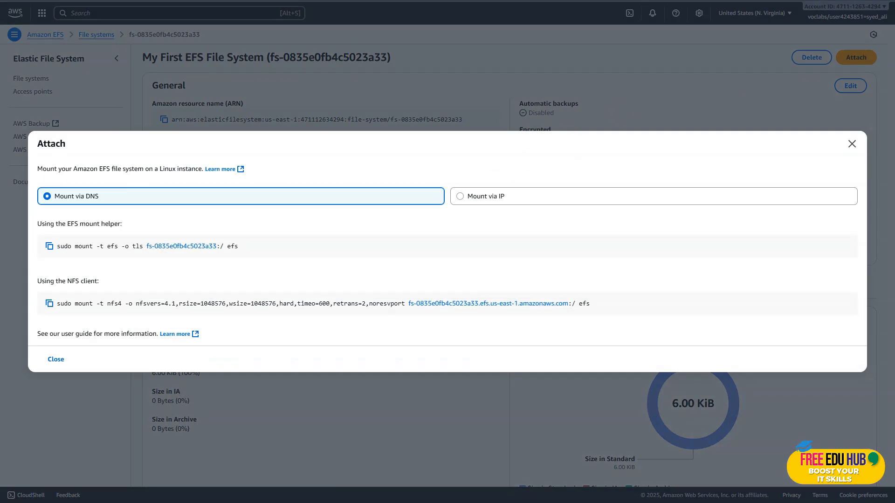
left_click(48, 302)
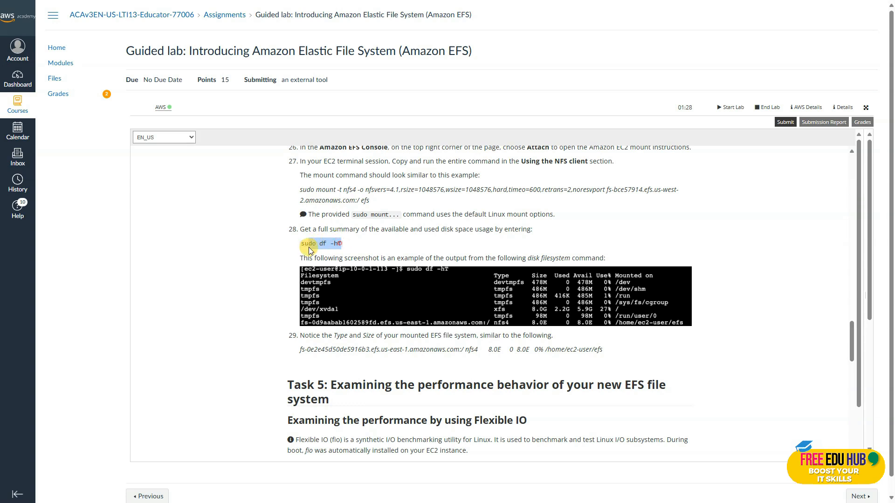
Copy the 'sudo df -hT' command and the Task 5 fio write-test command from the lab instructions.
double_click(321, 243)
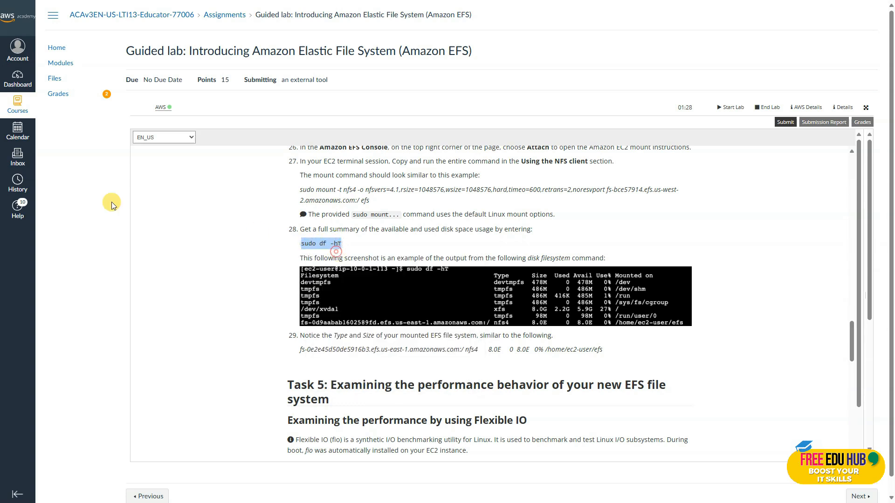
right_click(182, 357)
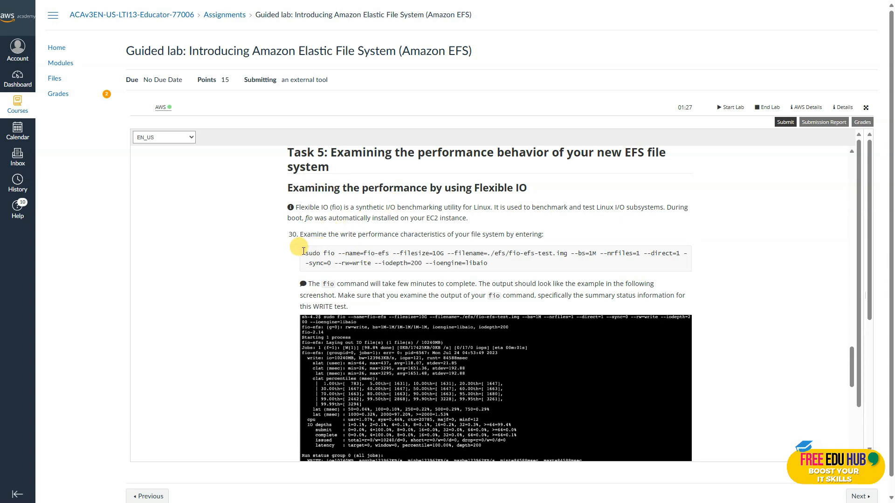
right_click(450, 258)
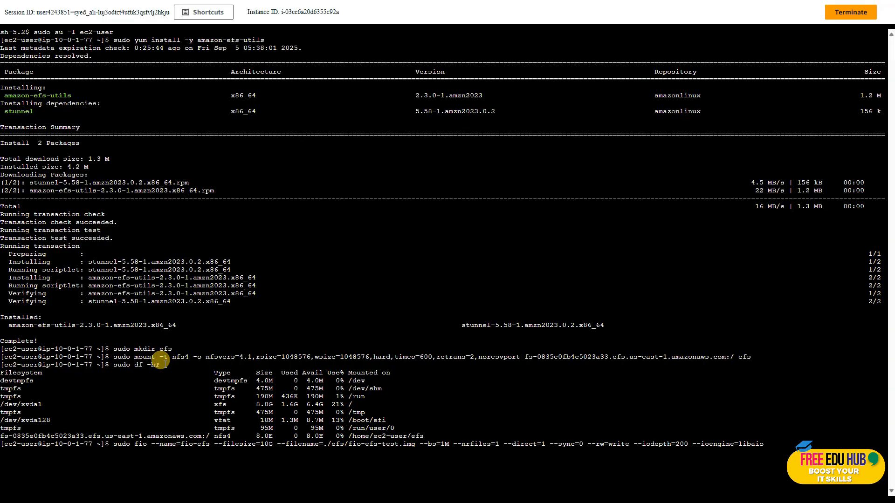
Run the pasted fio write benchmark against the mounted EFS directory in the terminal.
key("Return")
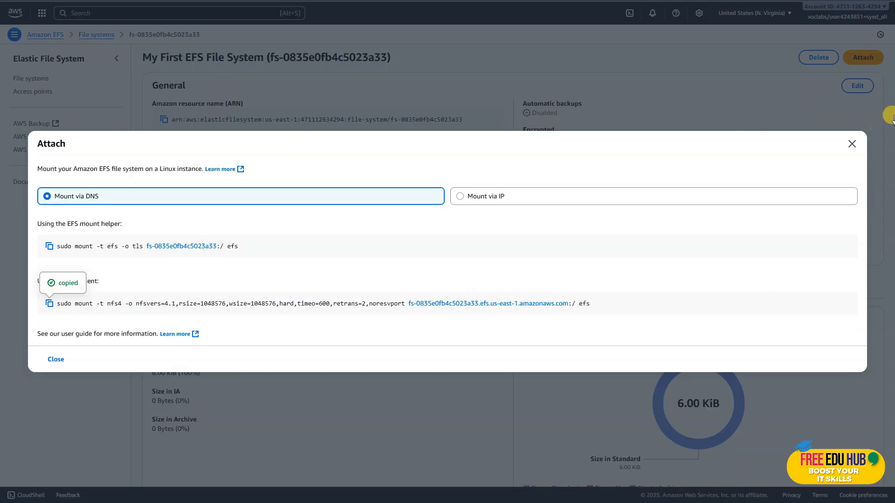
Search 'cloudwatch' to reach CloudWatch and show Metrics > All metrics.
left_click(55, 359)
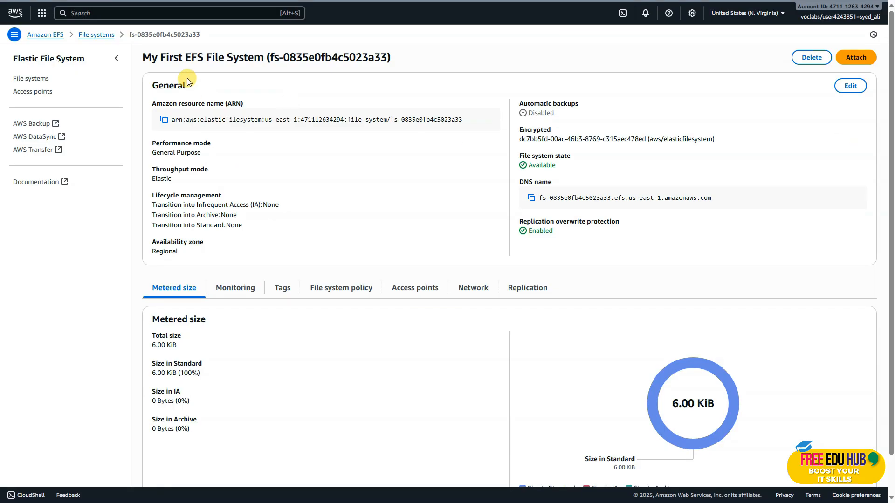
type("cloud")
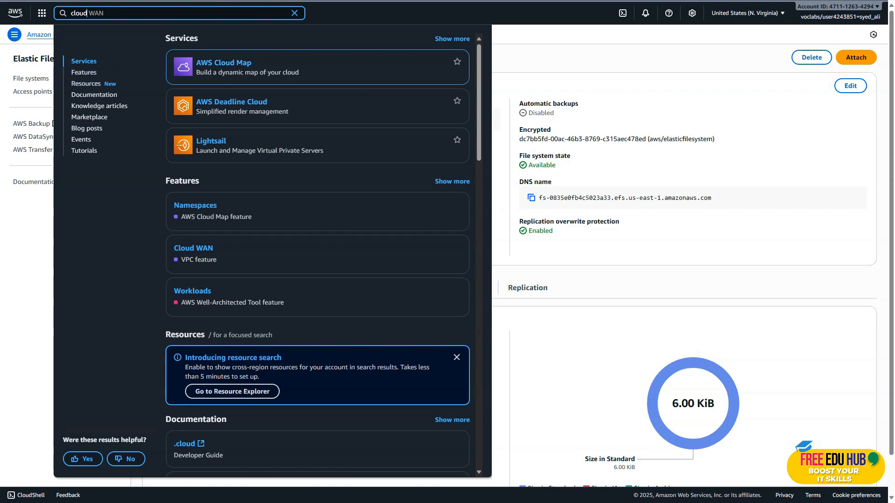
type("cloudwatch")
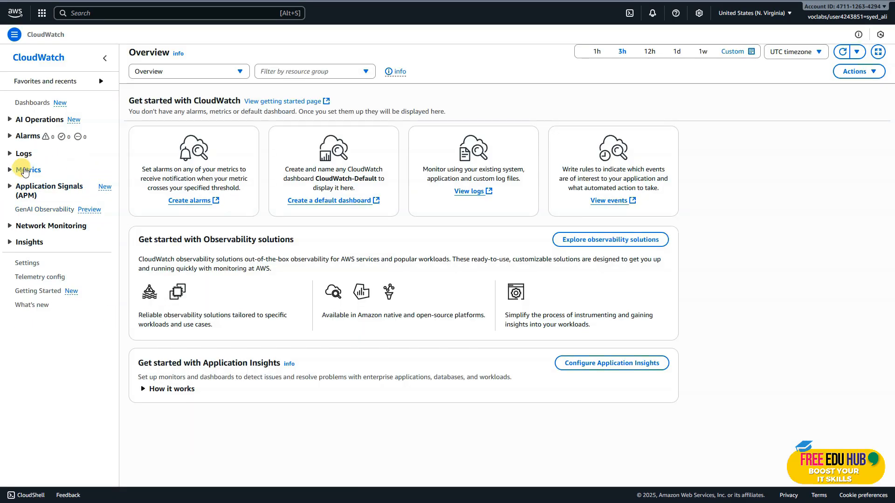
left_click(27, 169)
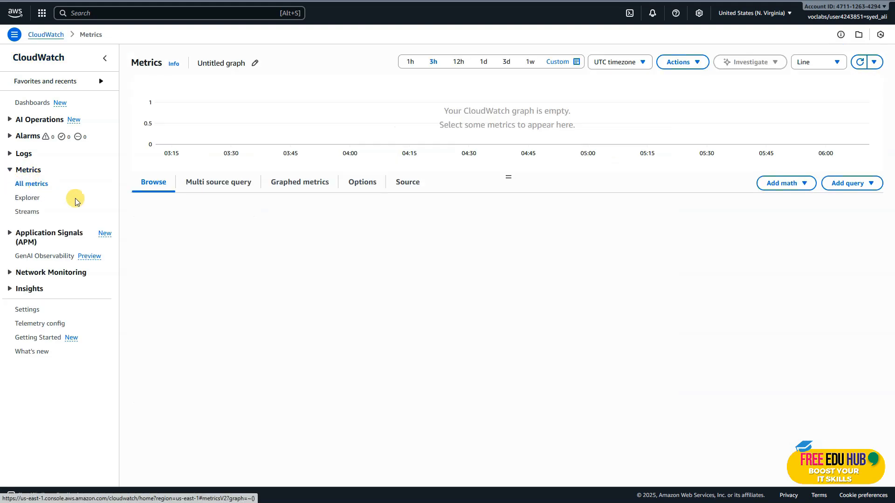
left_click(32, 183)
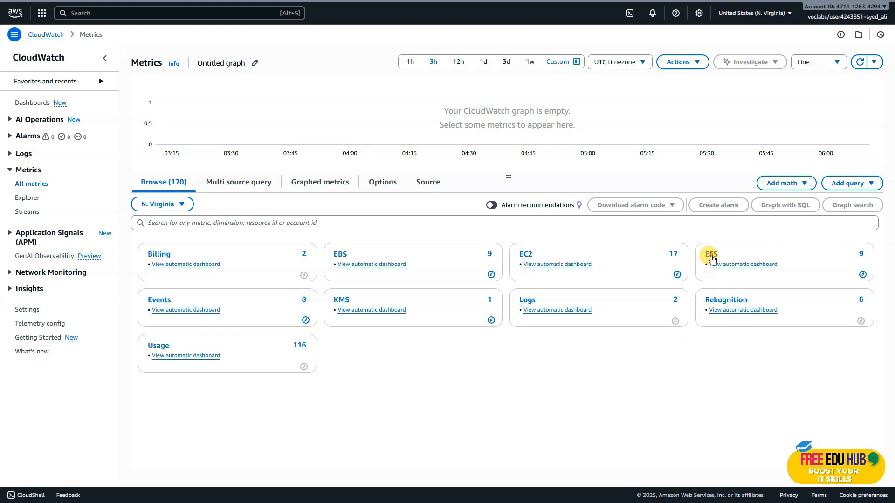
Browse EFS > File System Metrics listing the nine metrics and select PermittedThroughput for the graph.
left_click(710, 254)
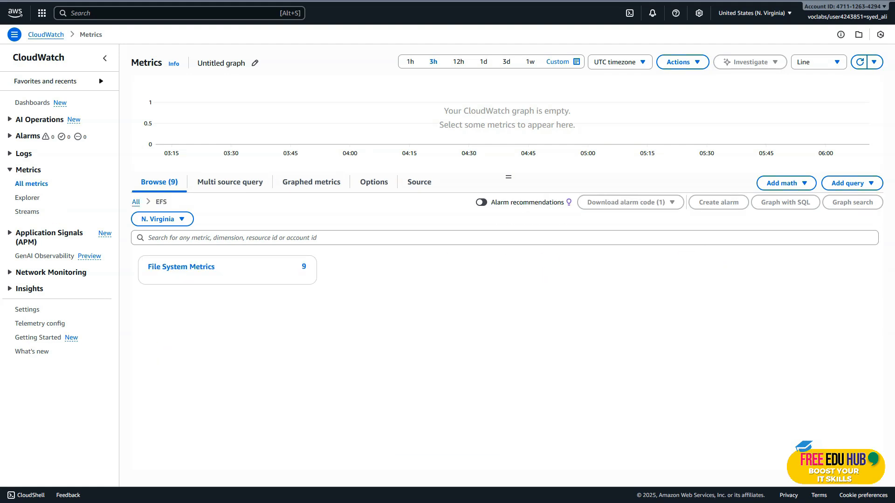
left_click(180, 266)
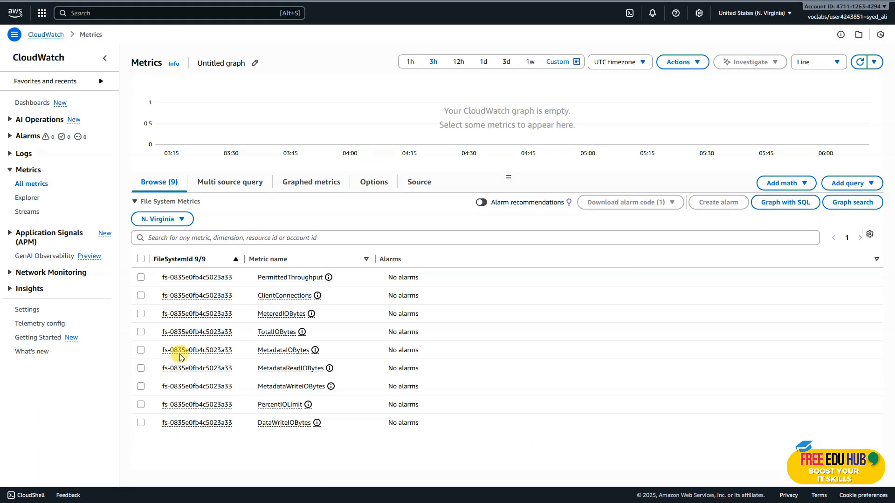
left_click(141, 276)
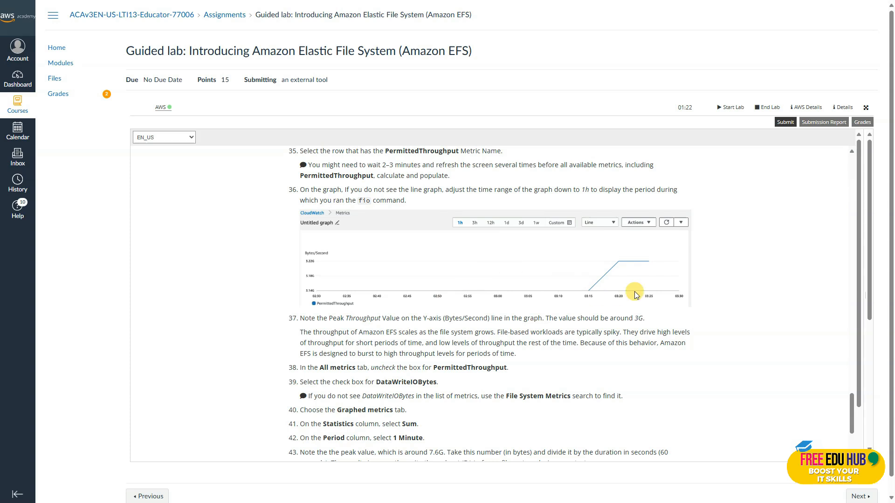
mouse_move(477, 332)
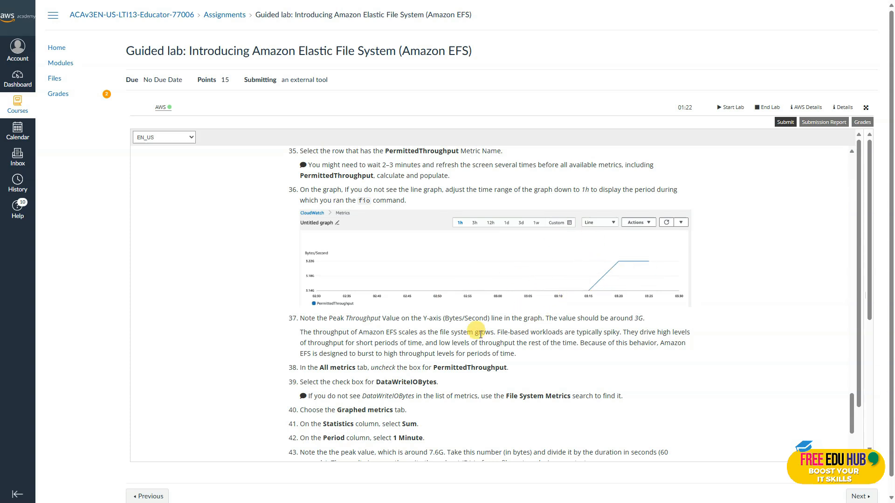
mouse_move(467, 318)
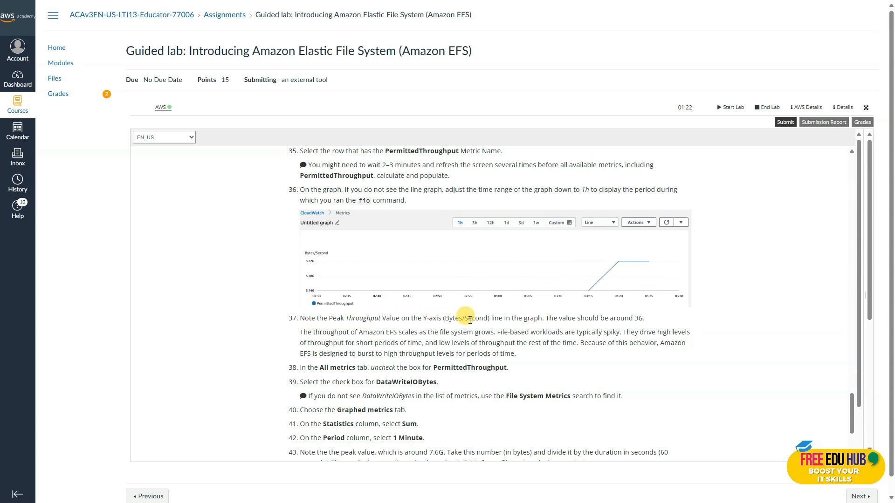
mouse_move(640, 320)
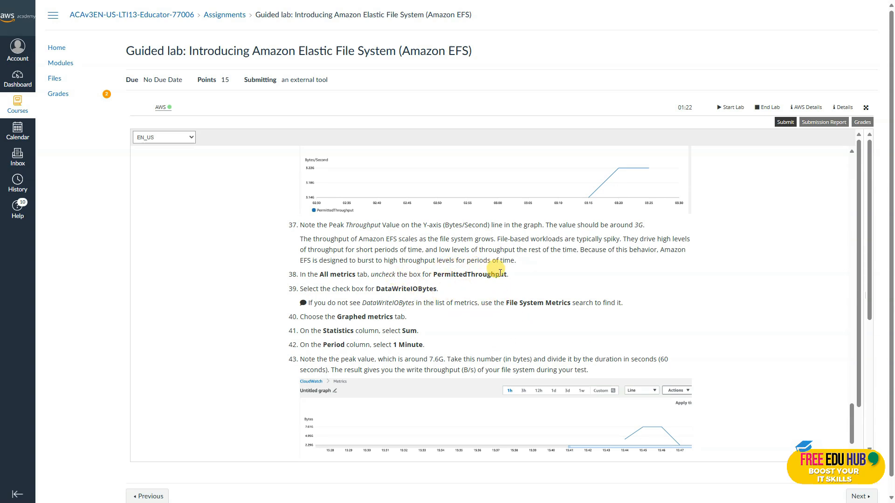
scroll("down", 3)
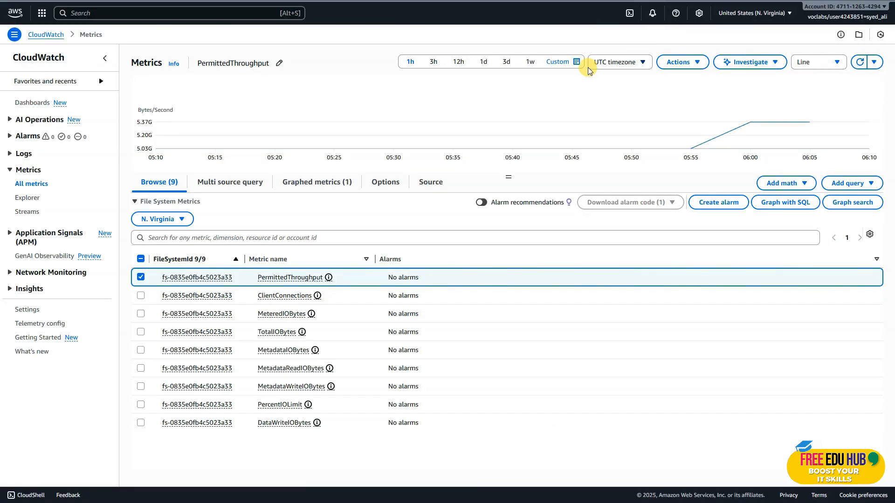
mouse_move(480, 78)
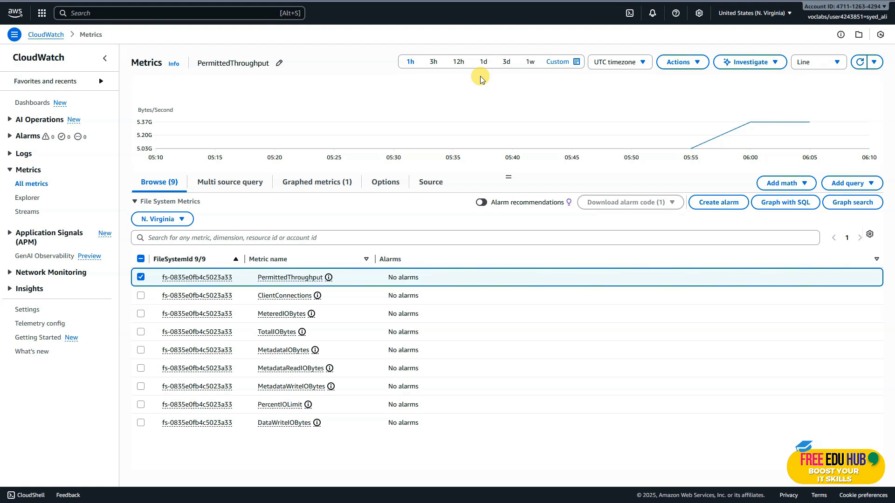
Try 3h, 1d and 1h time ranges, check the Graphed metrics and Source views, then return to Browse.
left_click(433, 61)
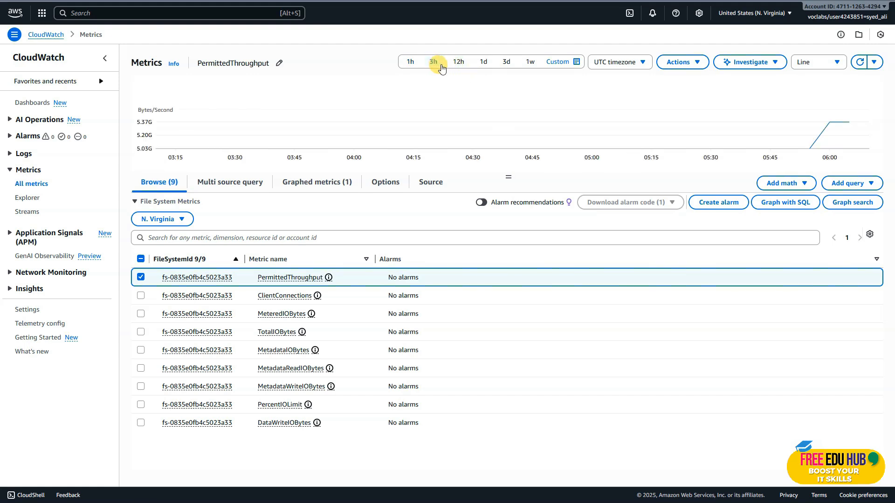
left_click(483, 62)
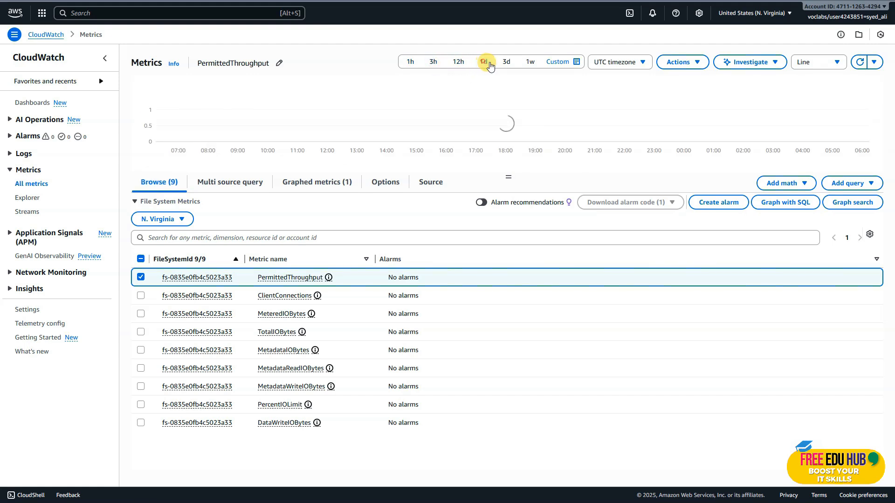
left_click(409, 61)
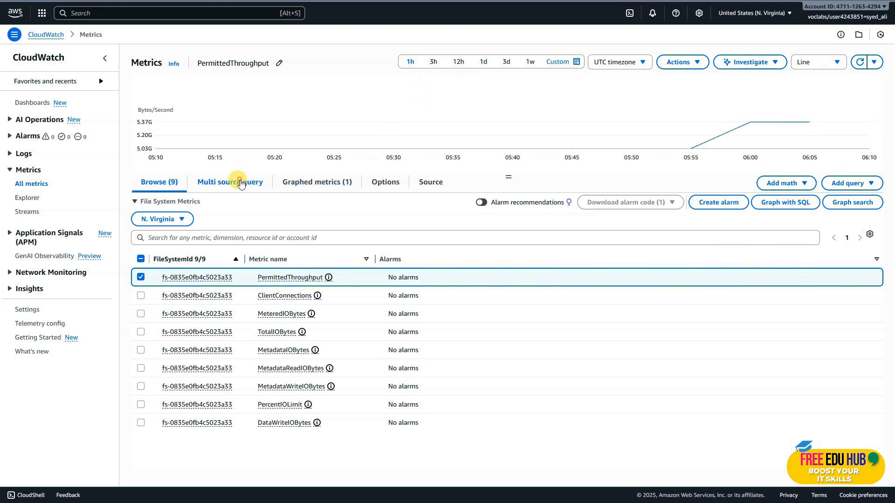
left_click(317, 182)
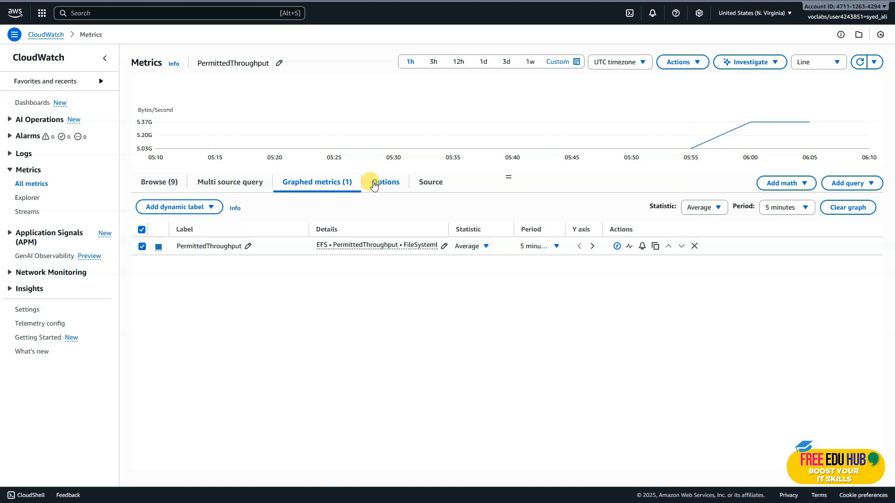
left_click(430, 181)
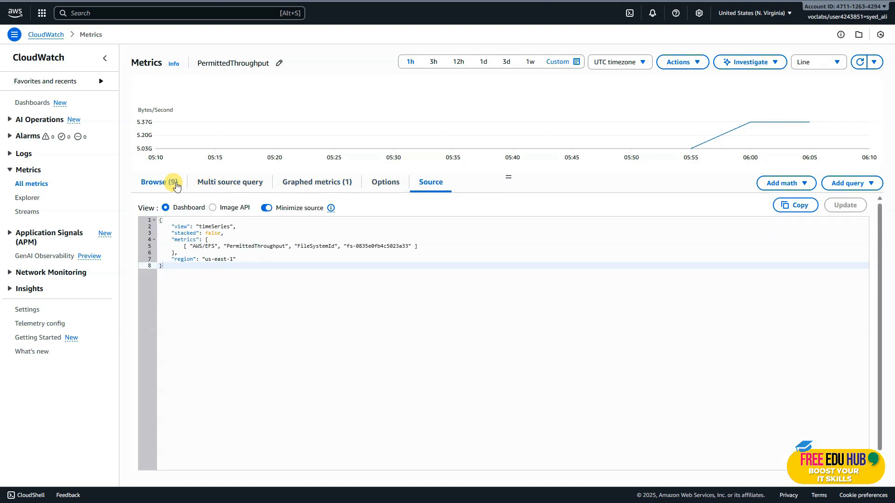
left_click(158, 181)
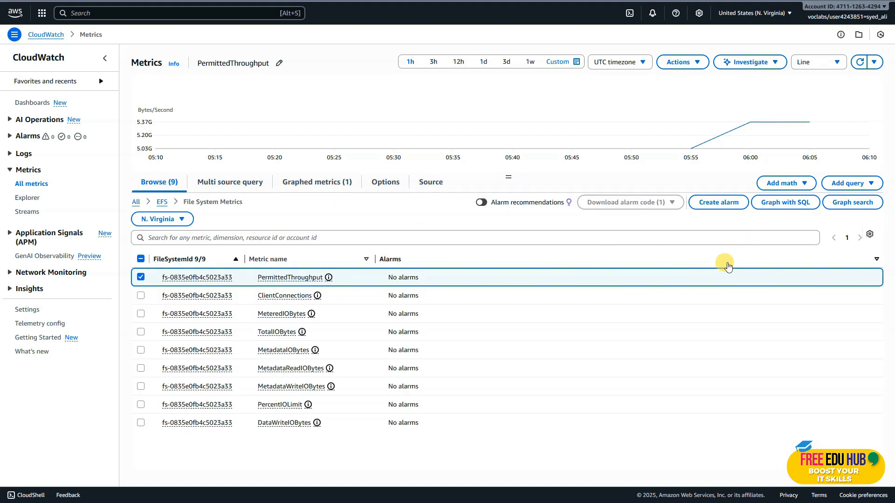
mouse_move(748, 121)
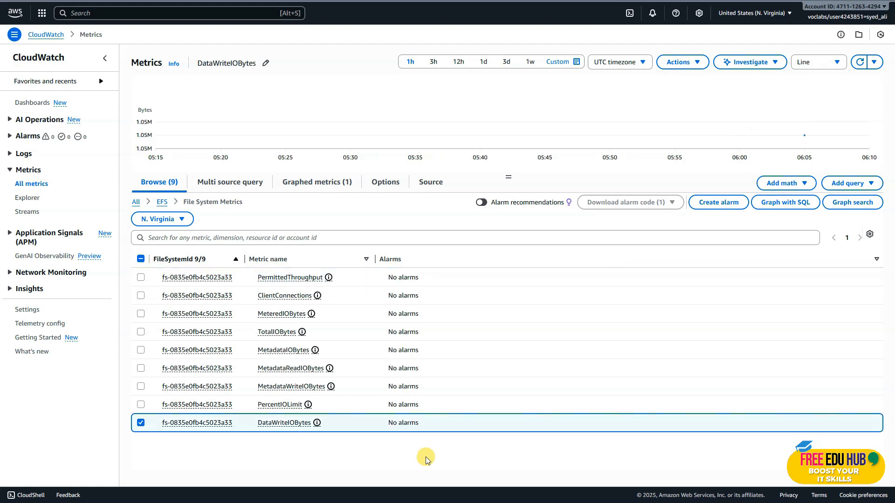
mouse_move(284, 422)
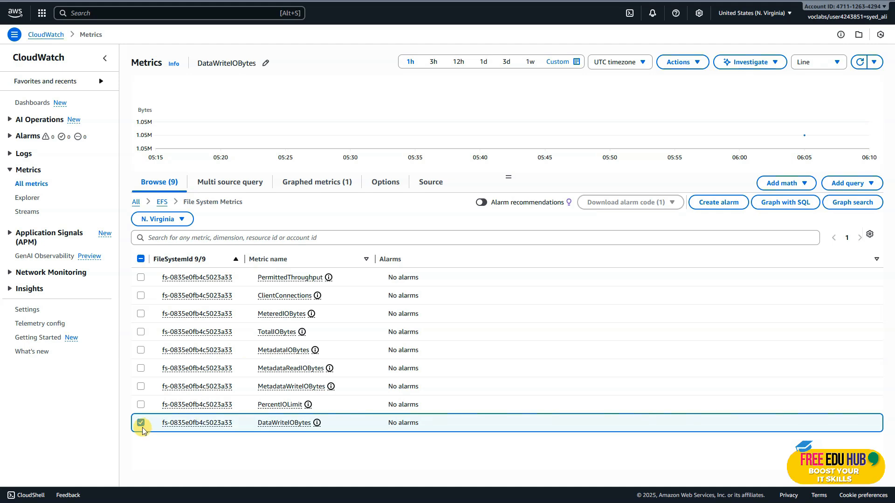
Toggle PercentIOLimit on then off, leaving the CloudWatch graph with no metrics plotted.
left_click(140, 404)
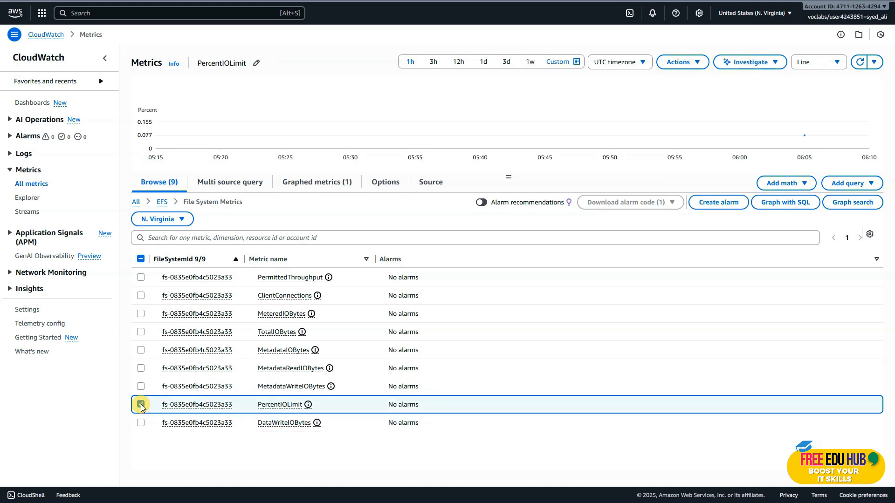
left_click(141, 404)
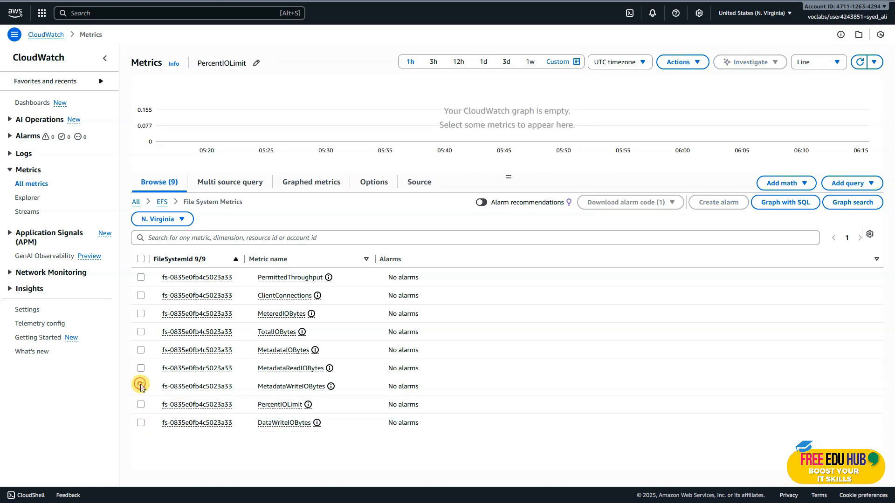